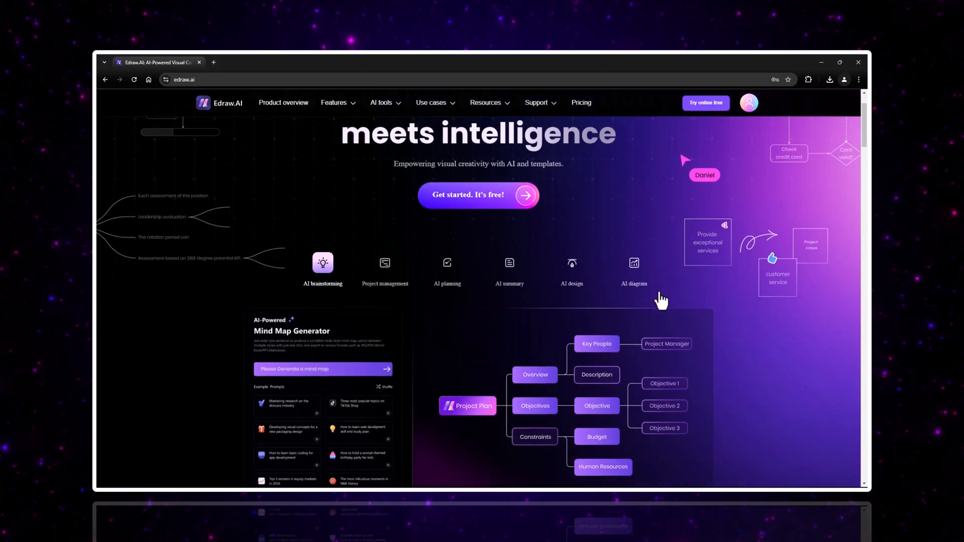
# Browse the landing page's AI image generation showcase and Simplicity highlights.
pyautogui.scroll(-3)
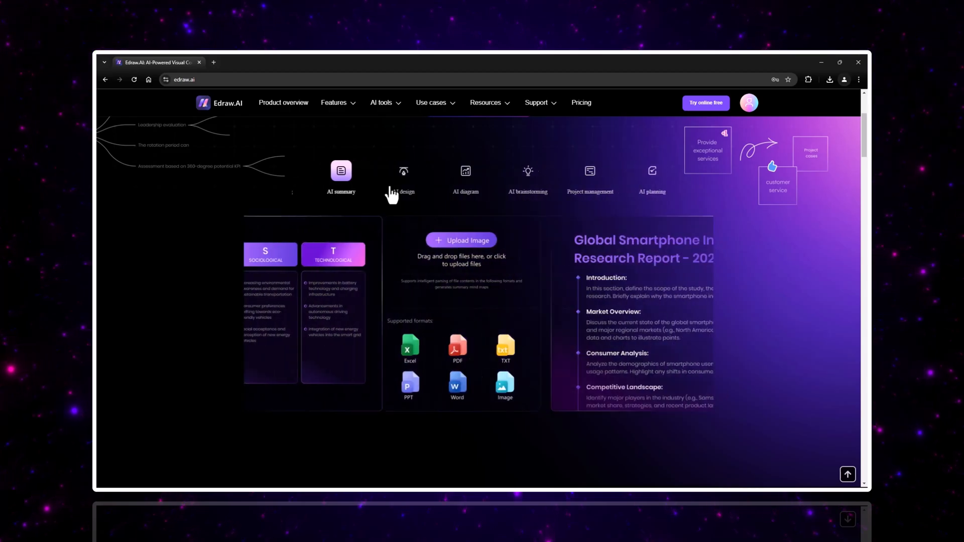
pyautogui.click(403, 178)
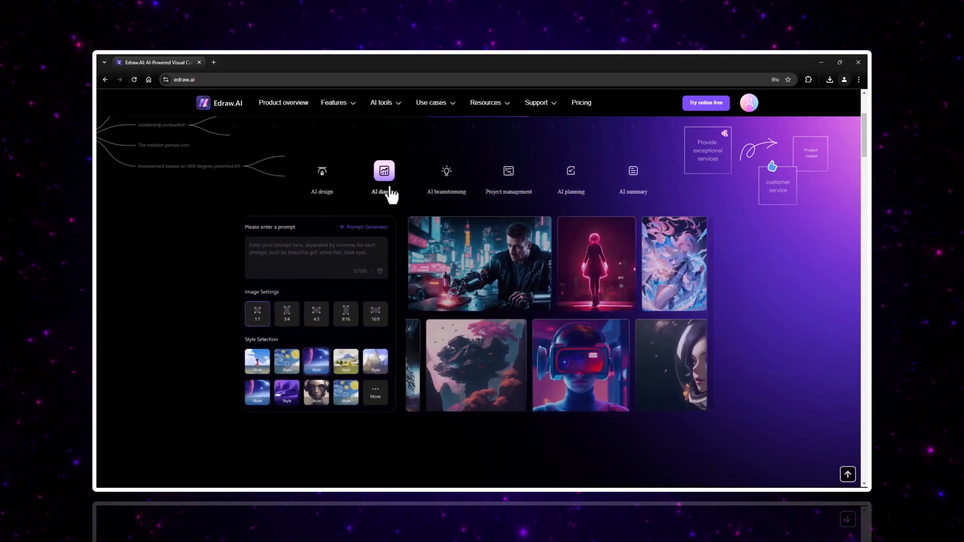
pyautogui.scroll(-3)
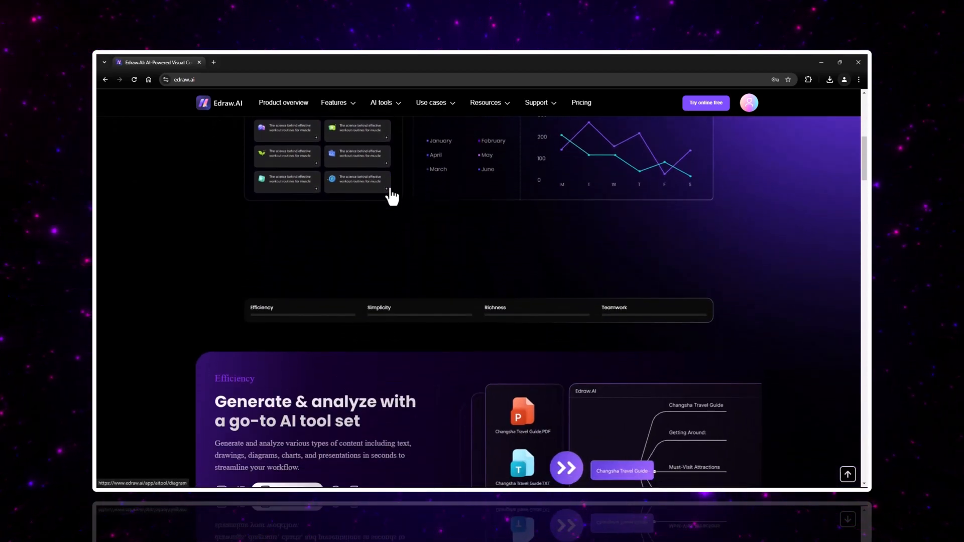
pyautogui.scroll(-3)
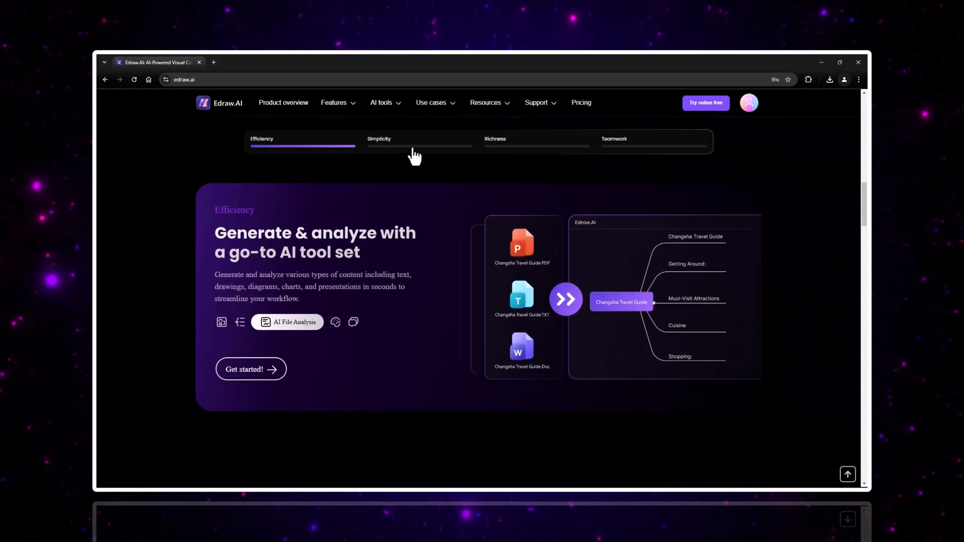
pyautogui.click(379, 139)
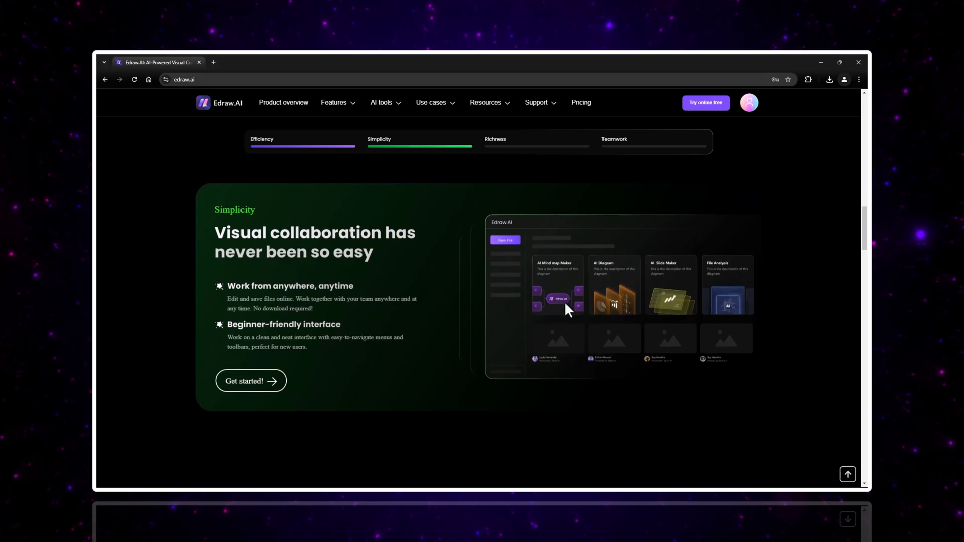
pyautogui.click(495, 138)
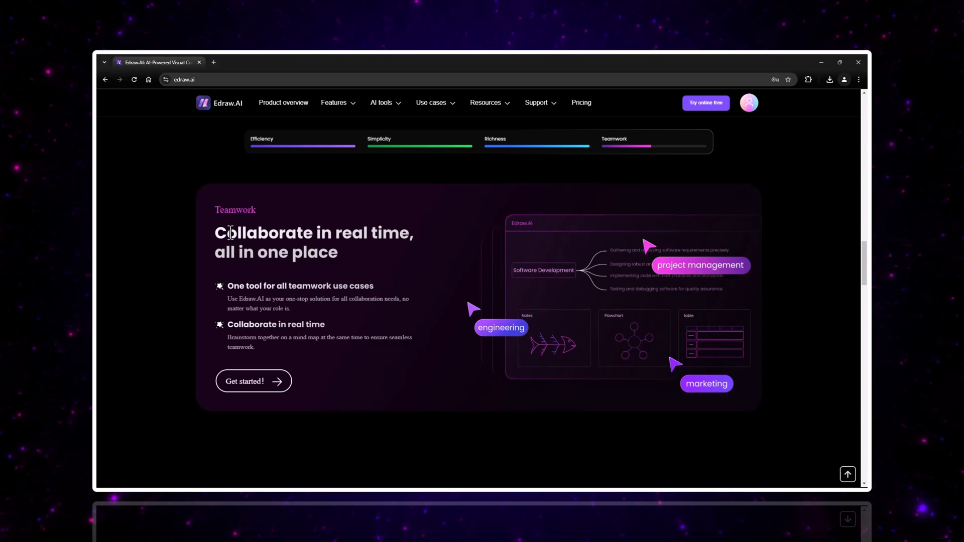
# Scroll further and compare the Research and Marketing use cases.
pyautogui.scroll(-3)
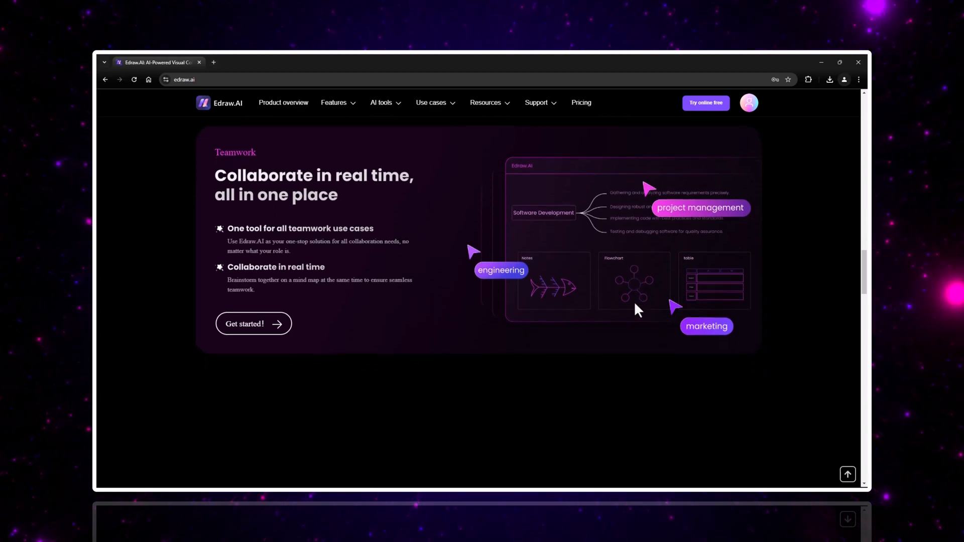
pyautogui.scroll(-3)
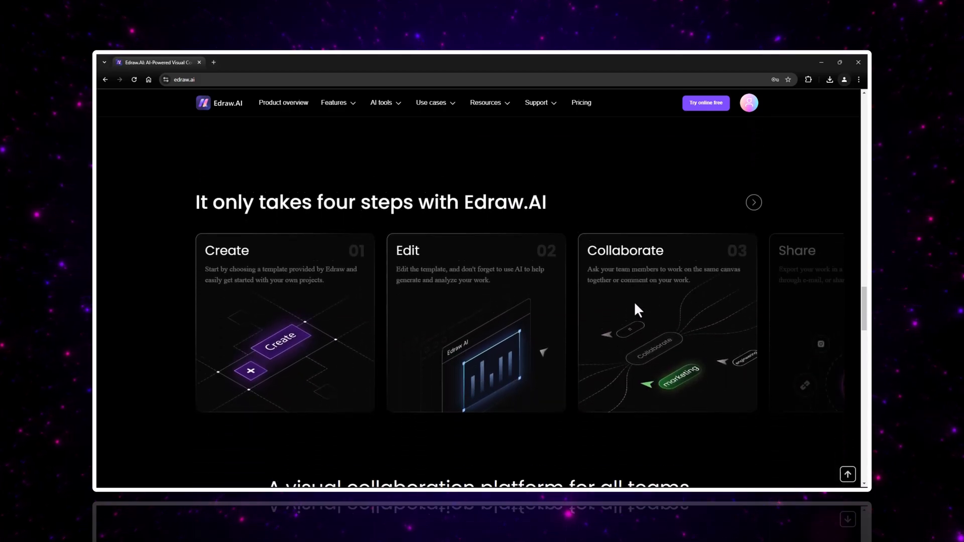
pyautogui.scroll(-3)
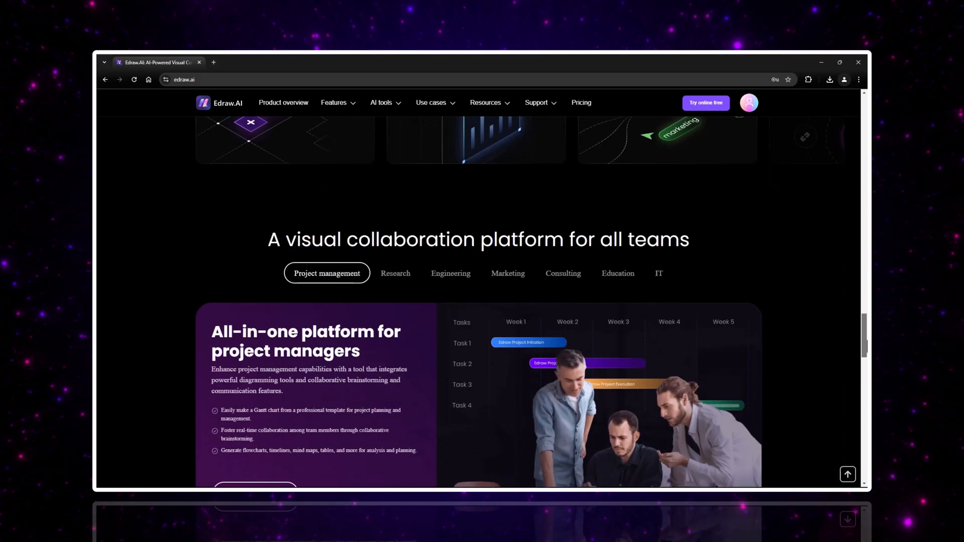
pyautogui.click(395, 273)
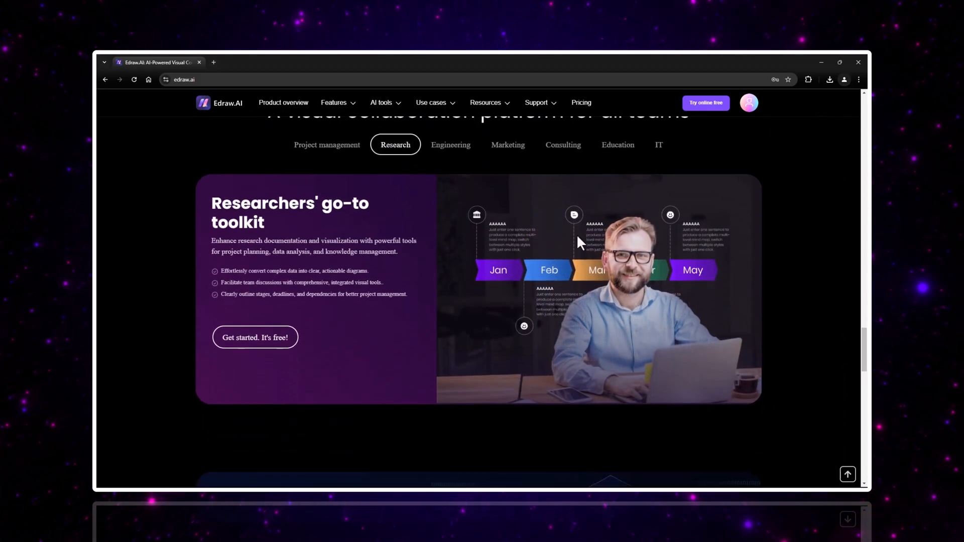
pyautogui.click(507, 144)
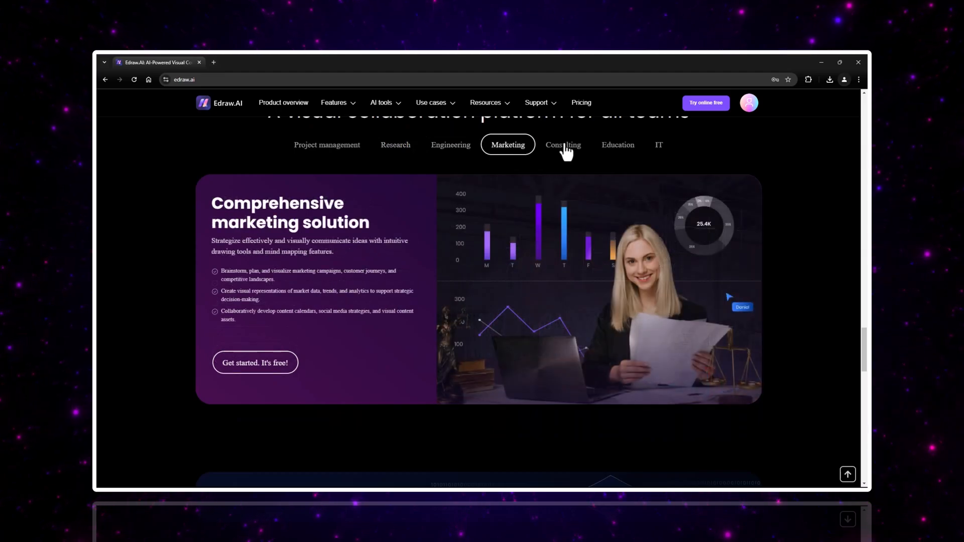
pyautogui.click(395, 145)
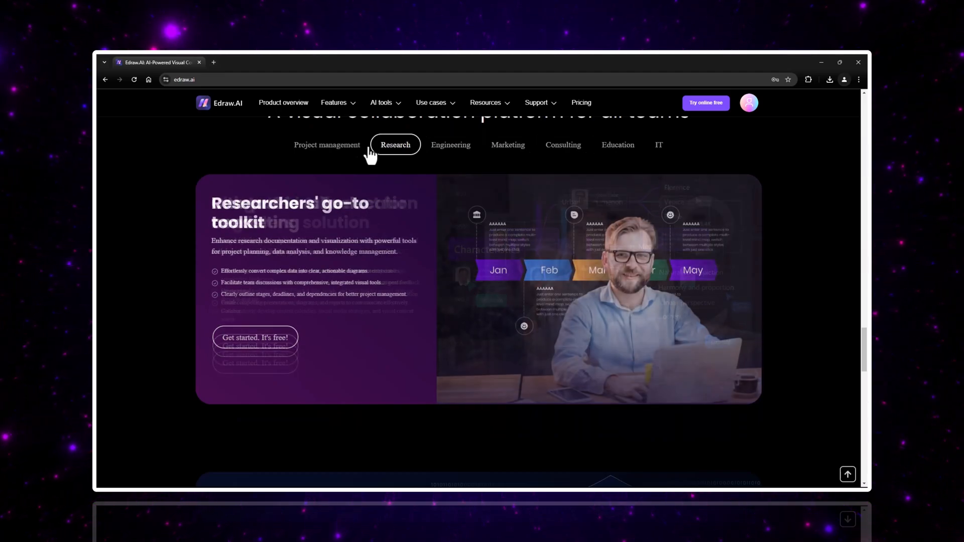
pyautogui.click(326, 144)
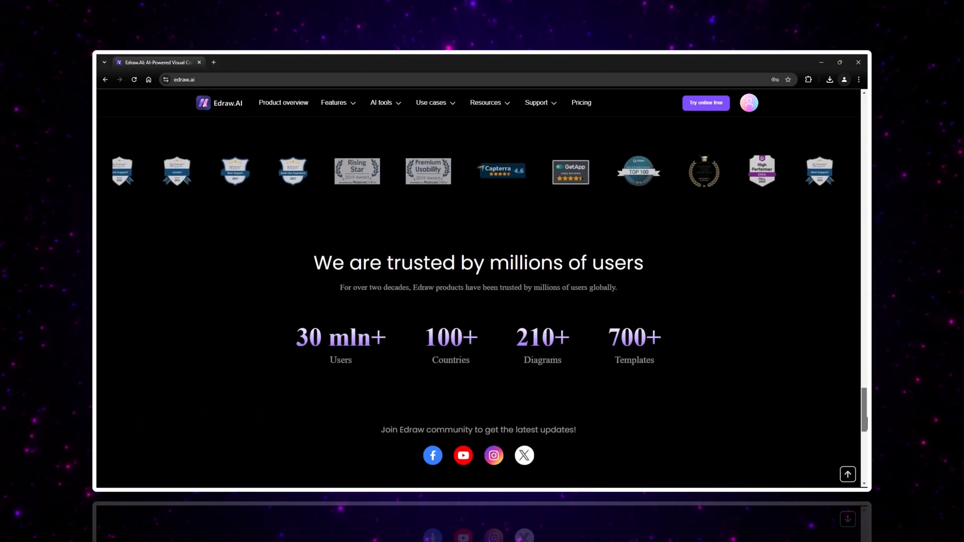
pyautogui.scroll(-3)
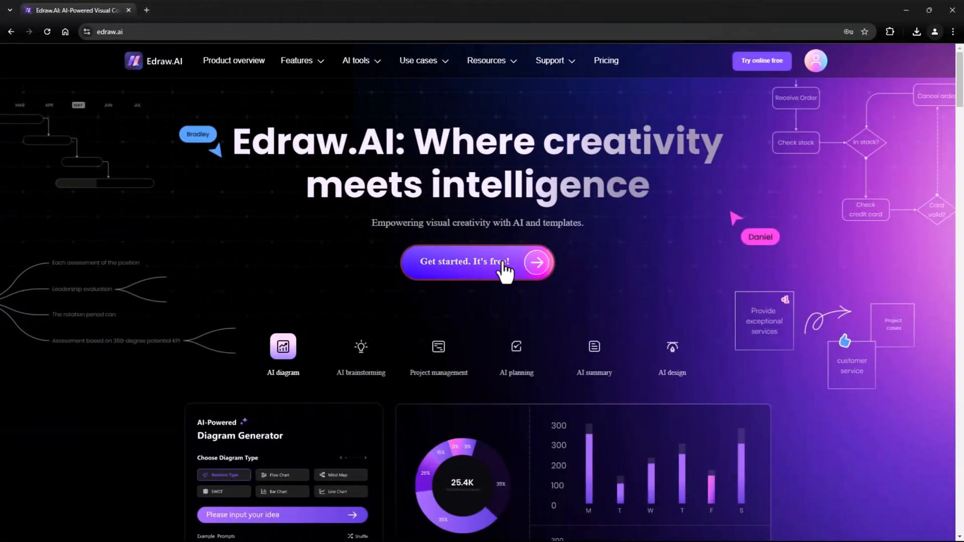
# Open the Edraw.AI workspace in a new tab and glance at the account details.
pyautogui.click(477, 263)
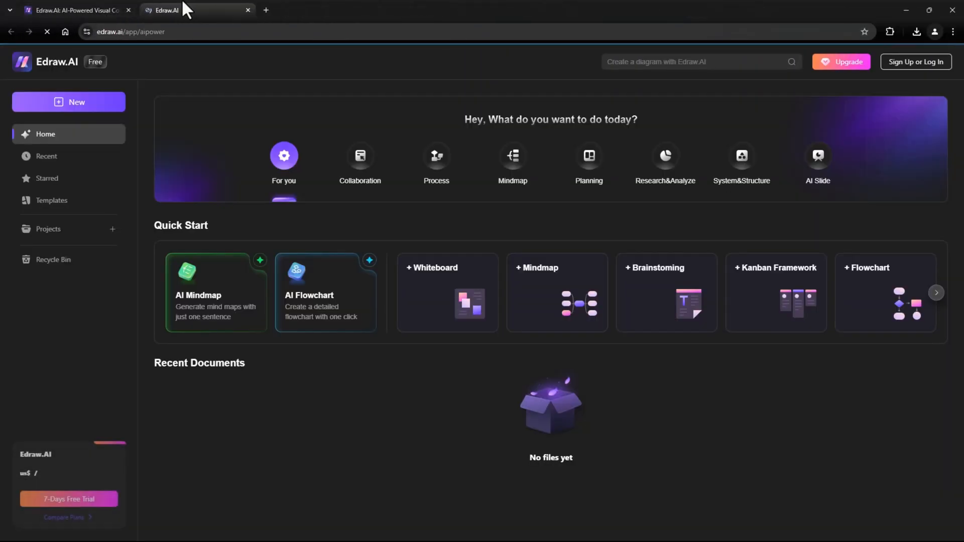
pyautogui.click(944, 61)
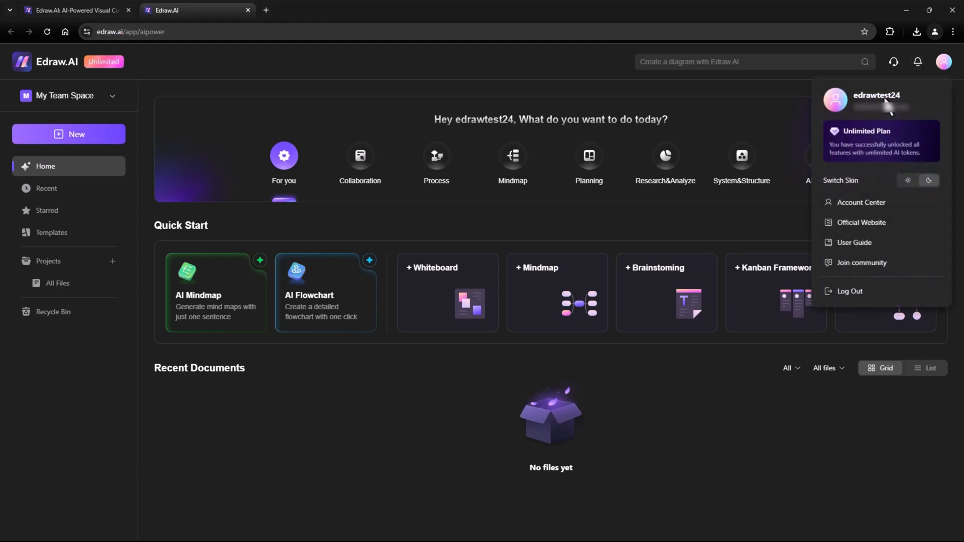
pyautogui.click(581, 74)
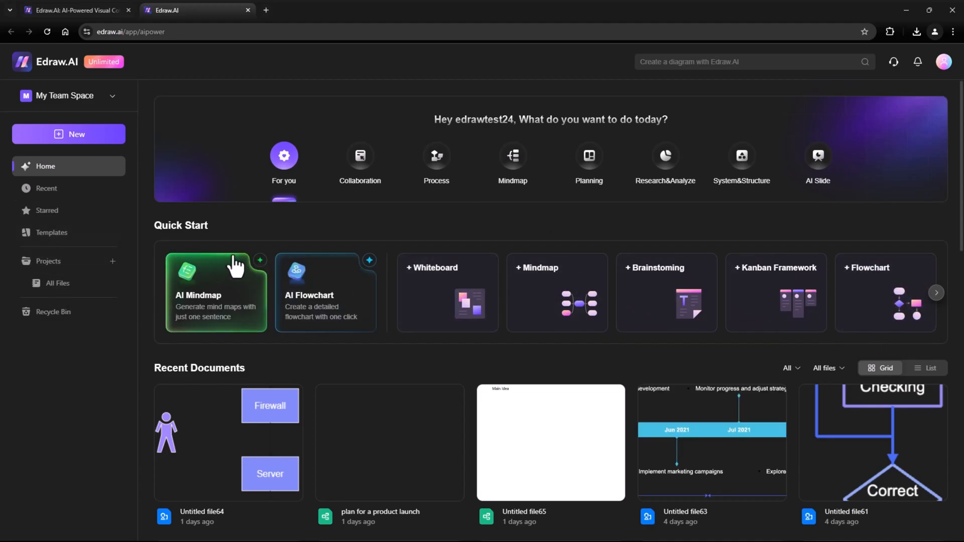
pyautogui.moveTo(869, 294)
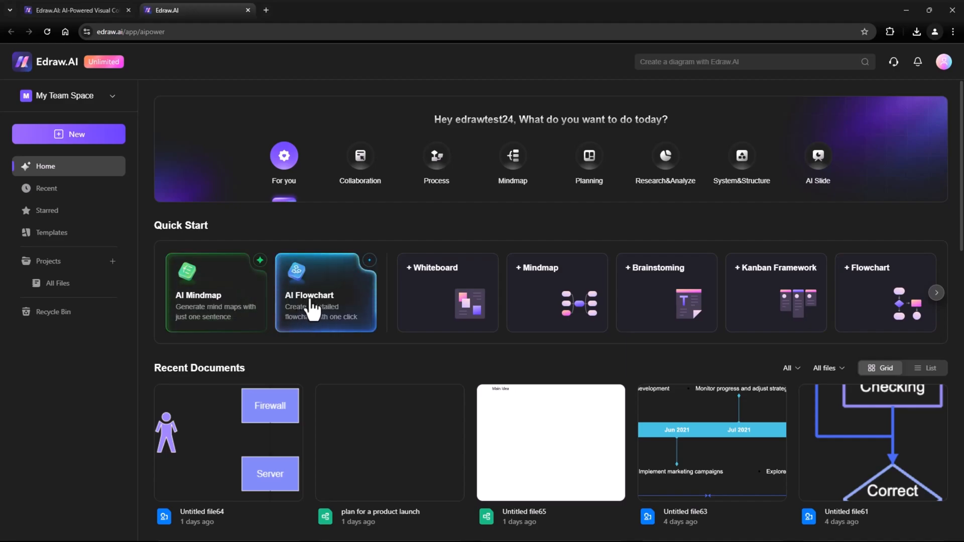
pyautogui.moveTo(720, 309)
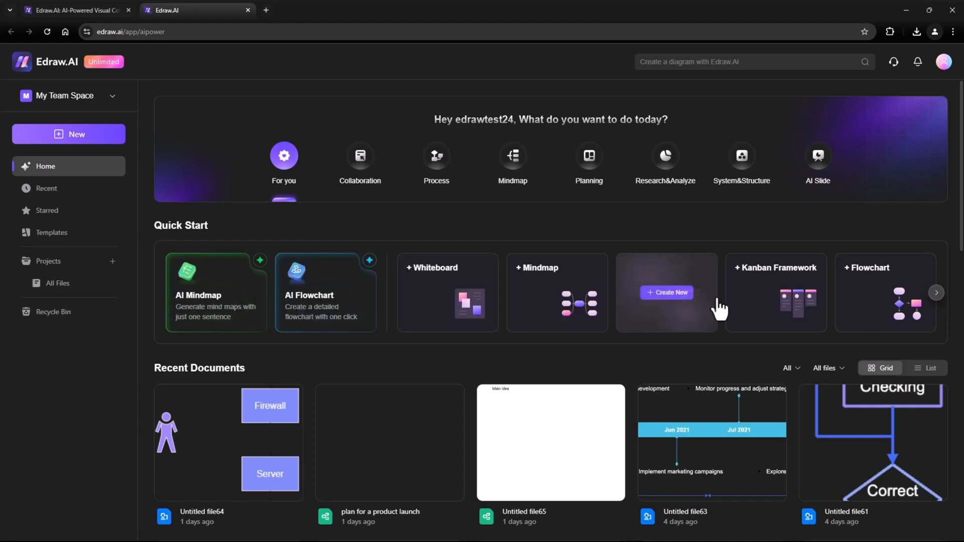
# Page Quick Start through to the Electrical and Architecture templates.
pyautogui.click(936, 293)
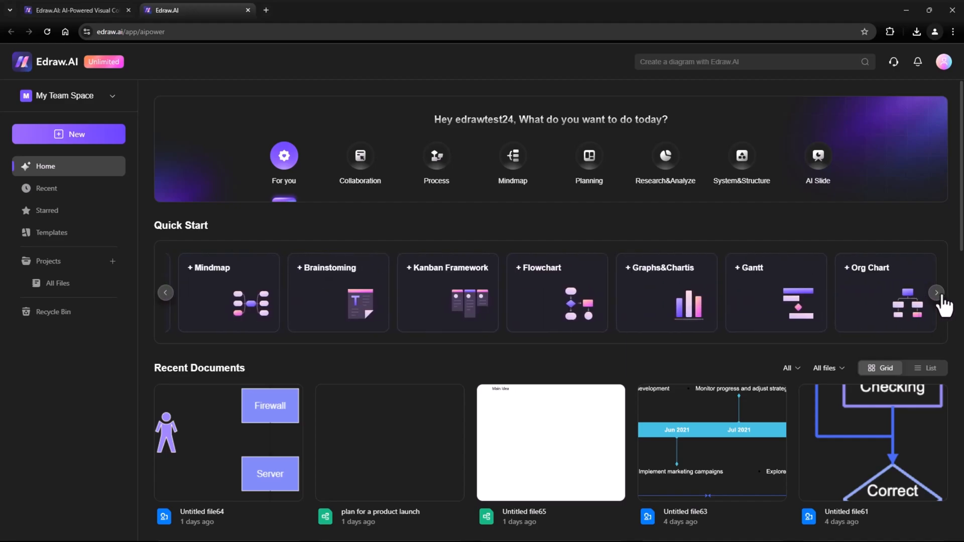
pyautogui.click(936, 293)
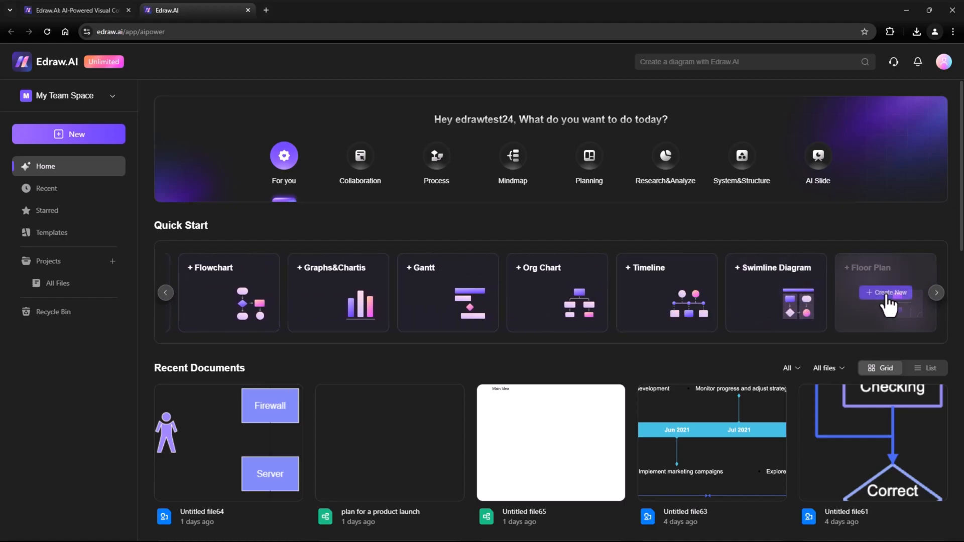
pyautogui.click(935, 292)
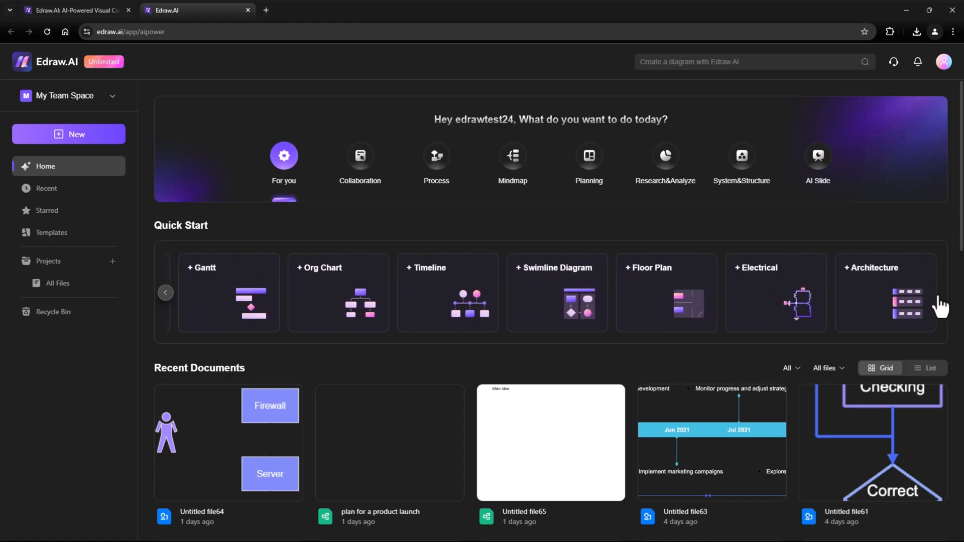
pyautogui.moveTo(884, 292)
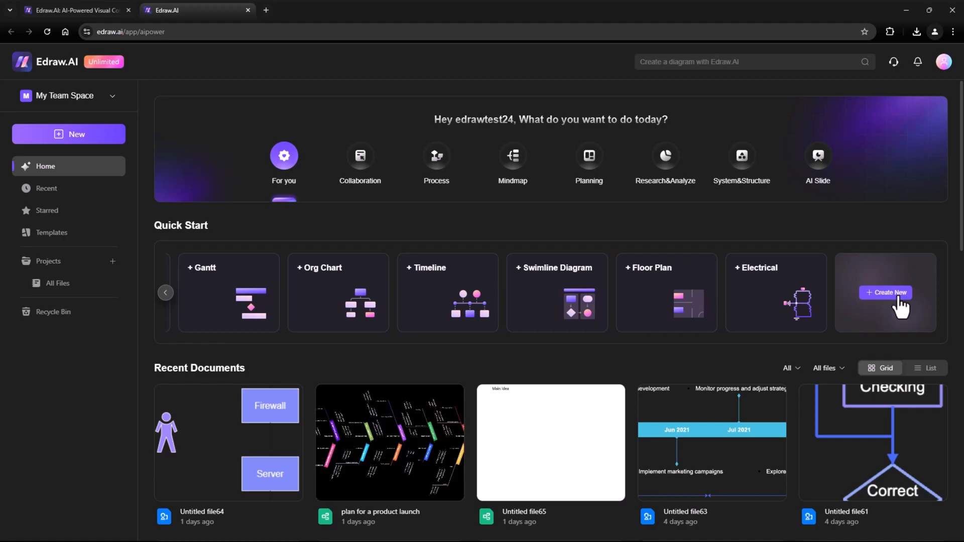
pyautogui.scroll(-3)
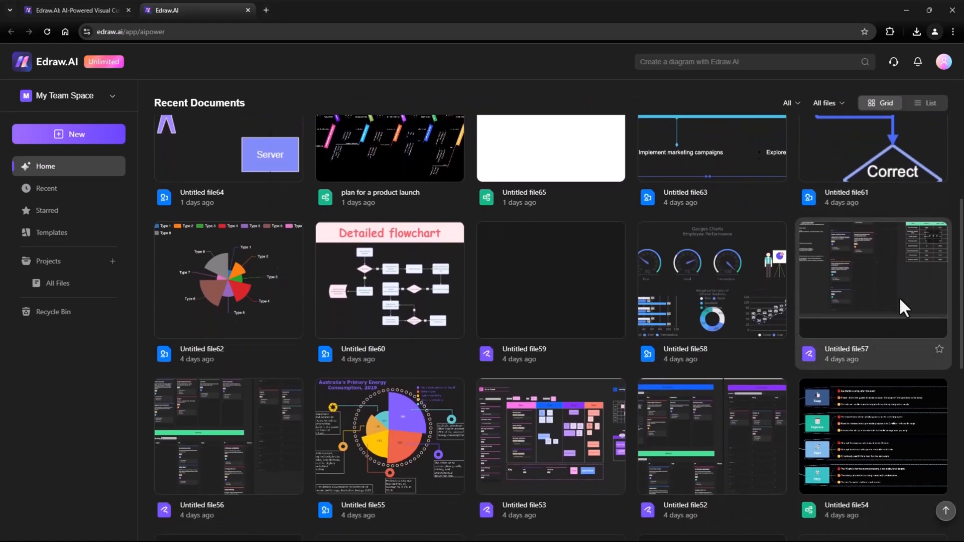
pyautogui.scroll(-3)
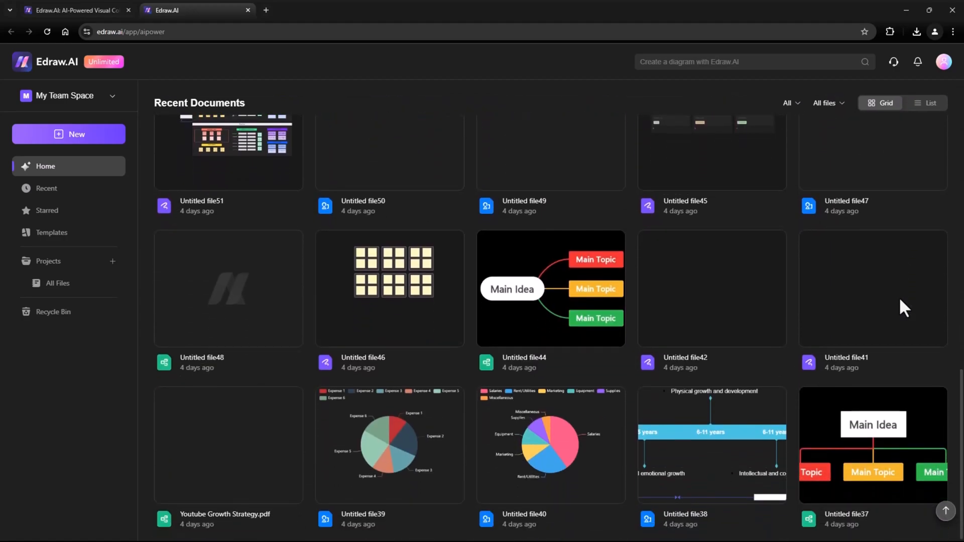
pyautogui.scroll(-3)
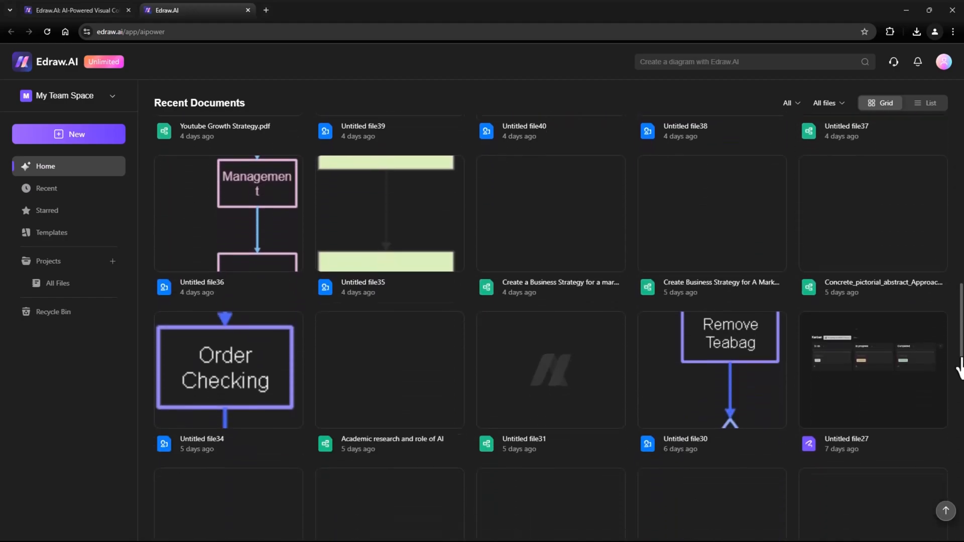
pyautogui.scroll(-3)
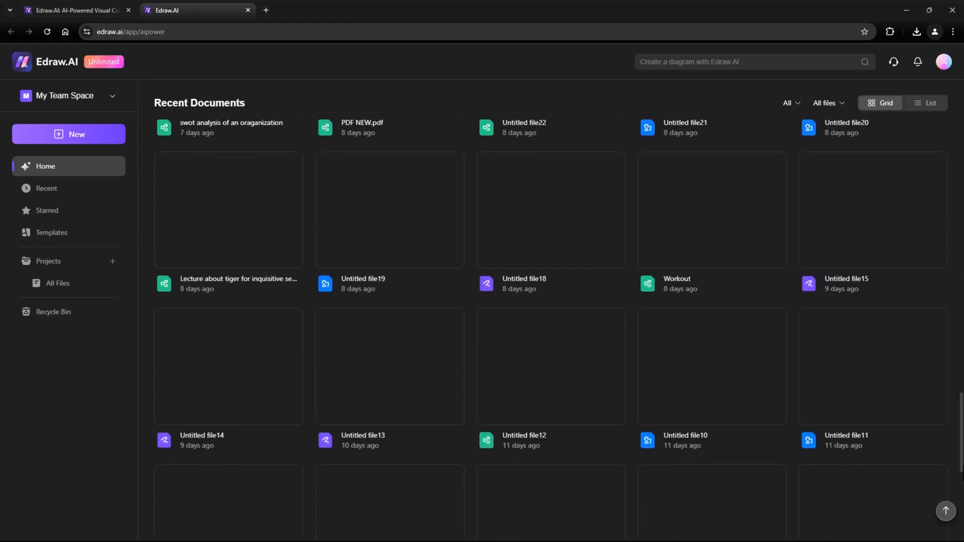
pyautogui.scroll(-3)
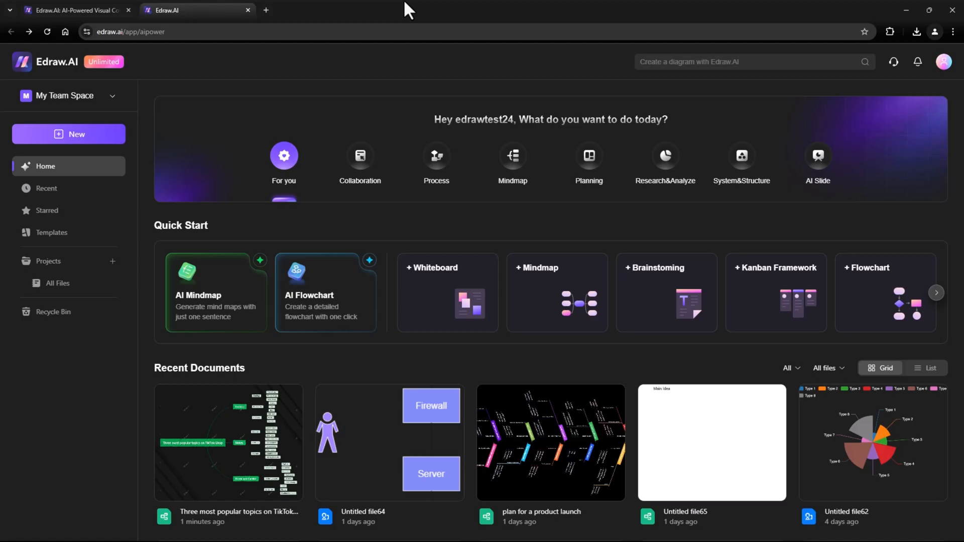
pyautogui.moveTo(445, 101)
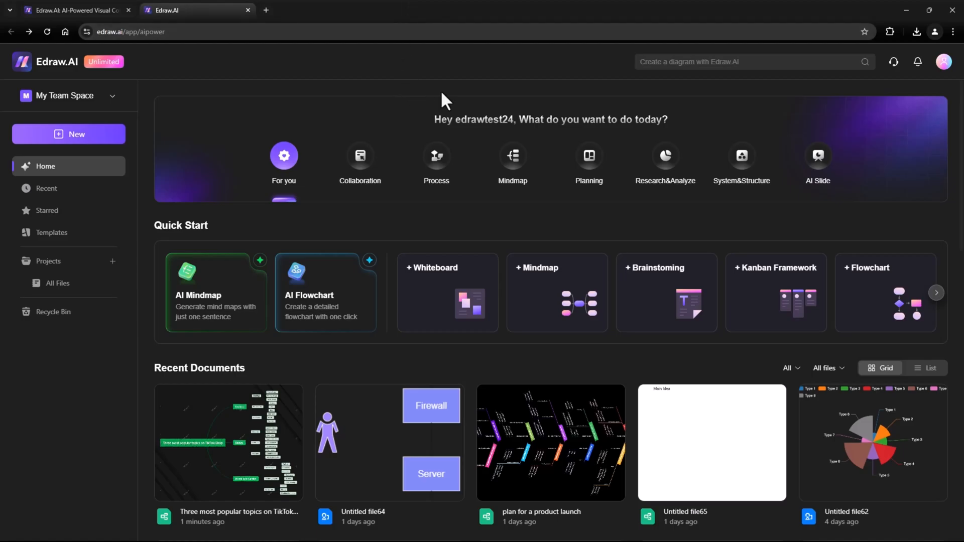
pyautogui.moveTo(457, 69)
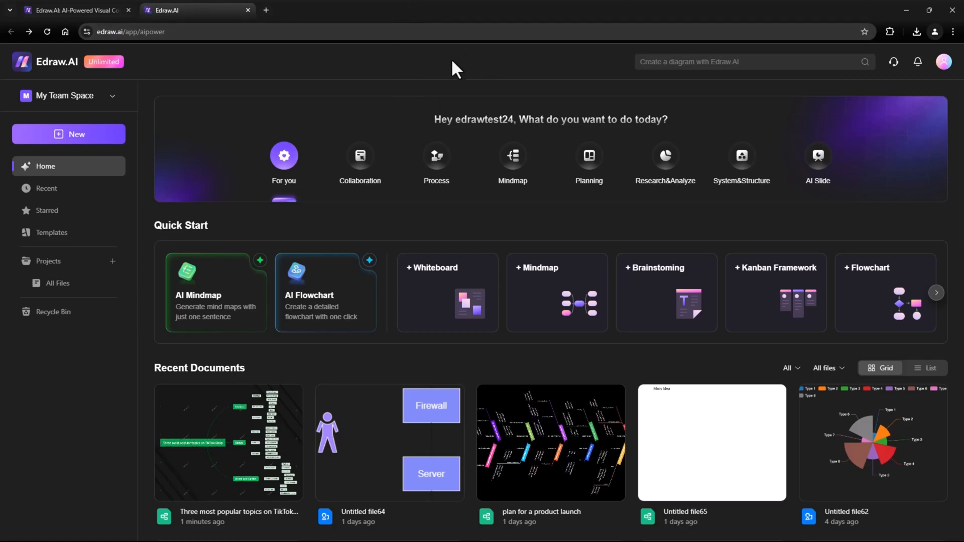
# Generate an AI mind map from the 'Three most popular topics on TikTok Shop' example prompt.
pyautogui.click(216, 293)
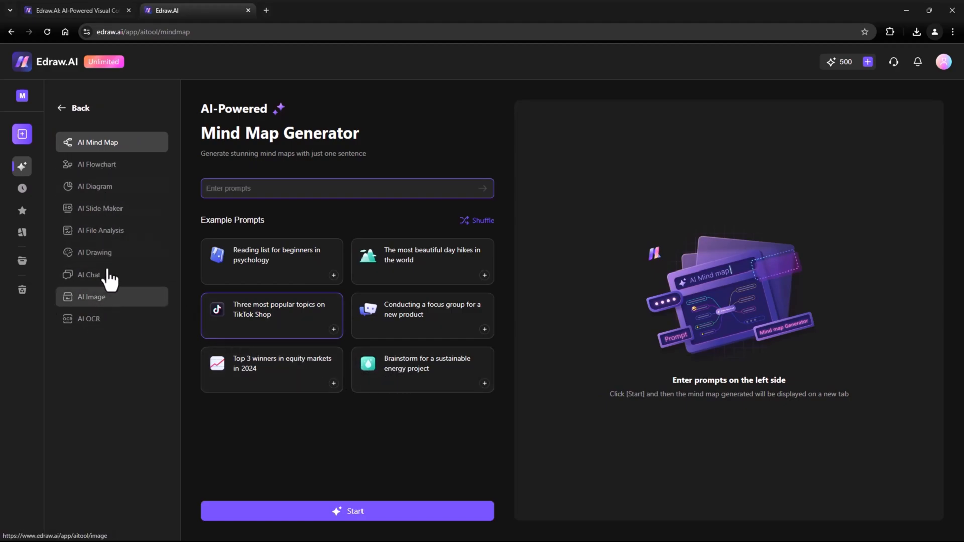
pyautogui.moveTo(340, 235)
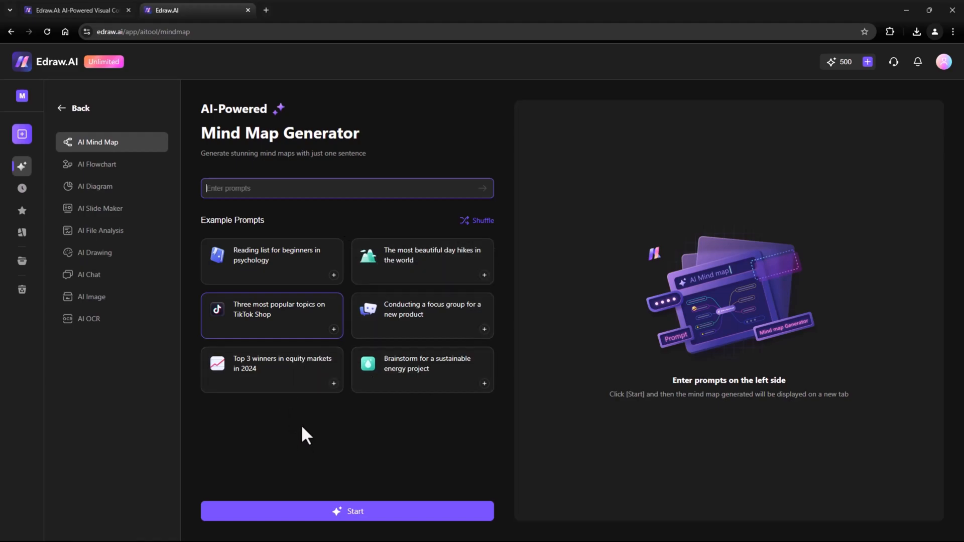
pyautogui.click(271, 313)
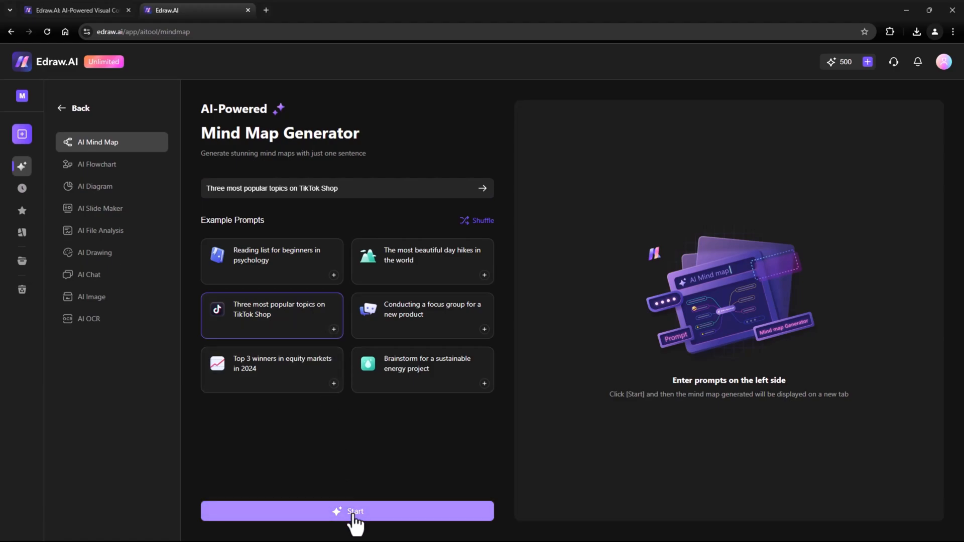
pyautogui.click(347, 511)
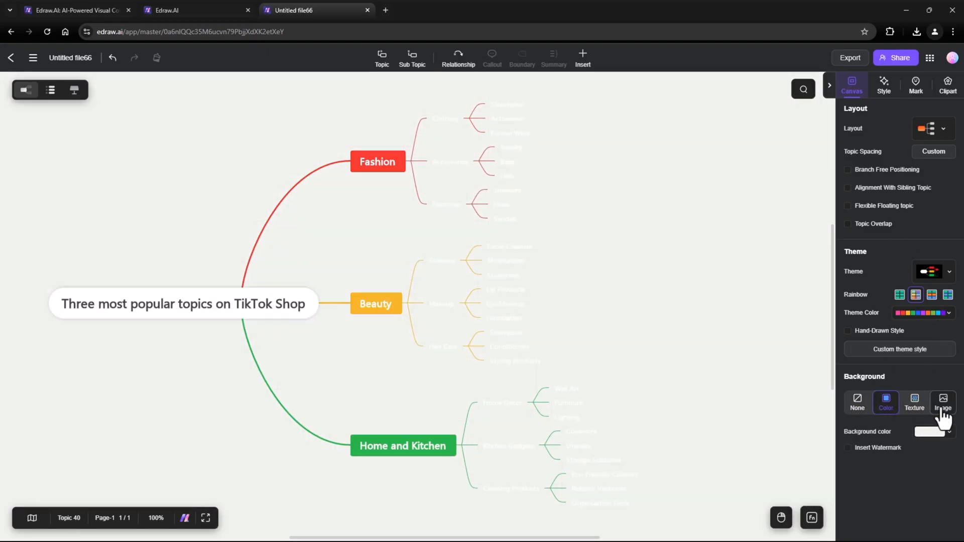
# Give the canvas a white background and switch the mind map to the fishbone layout.
pyautogui.click(931, 431)
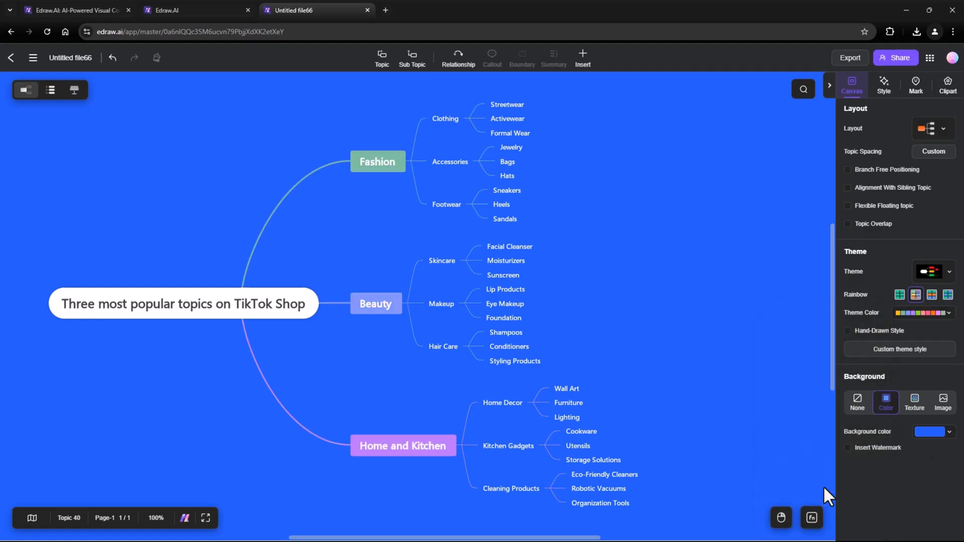
pyautogui.click(932, 271)
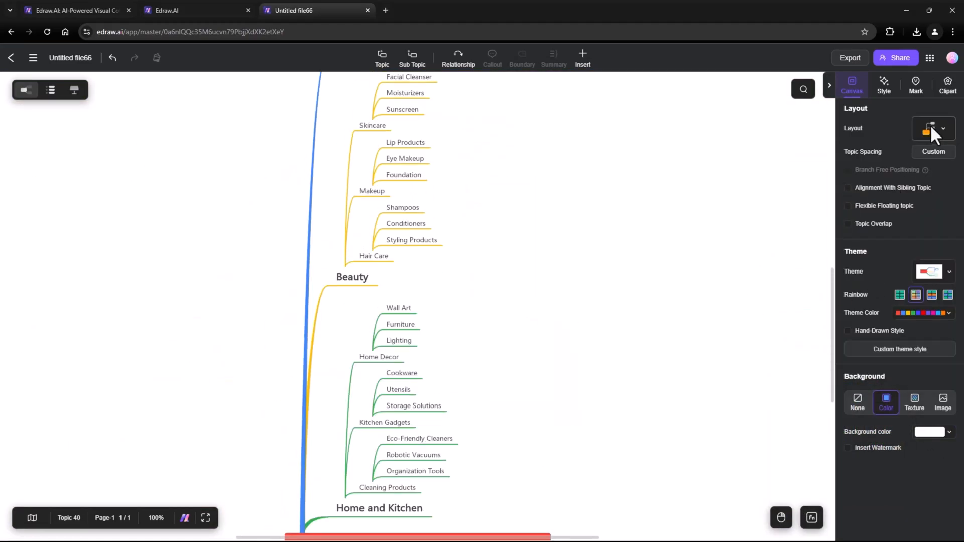
pyautogui.click(929, 128)
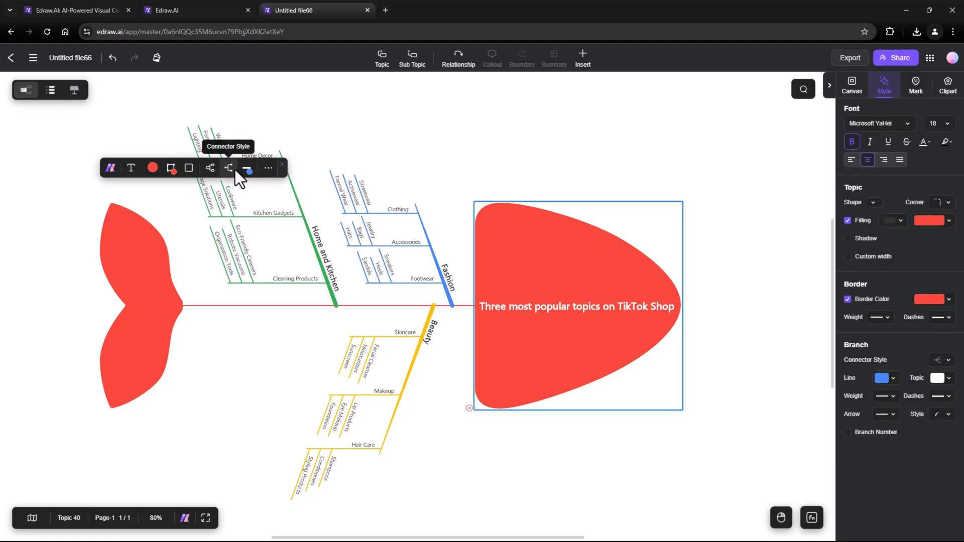
# Fill the fishbone's head and tail topics with magenta instead of red.
pyautogui.click(247, 167)
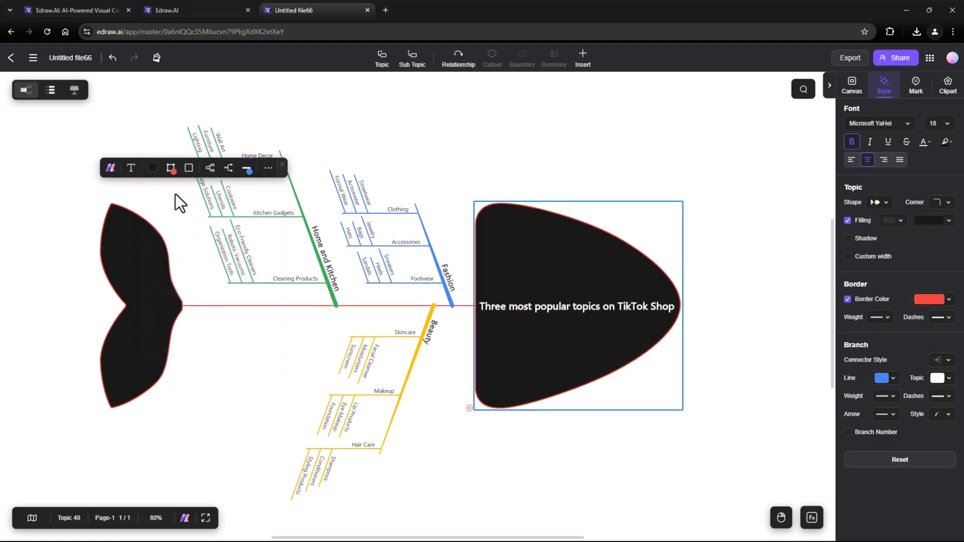
pyautogui.click(153, 167)
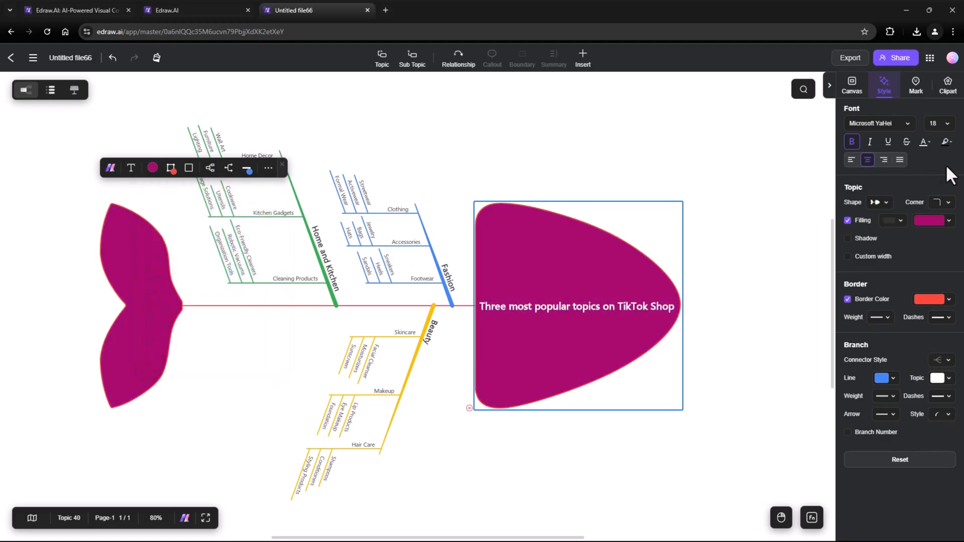
pyautogui.click(923, 142)
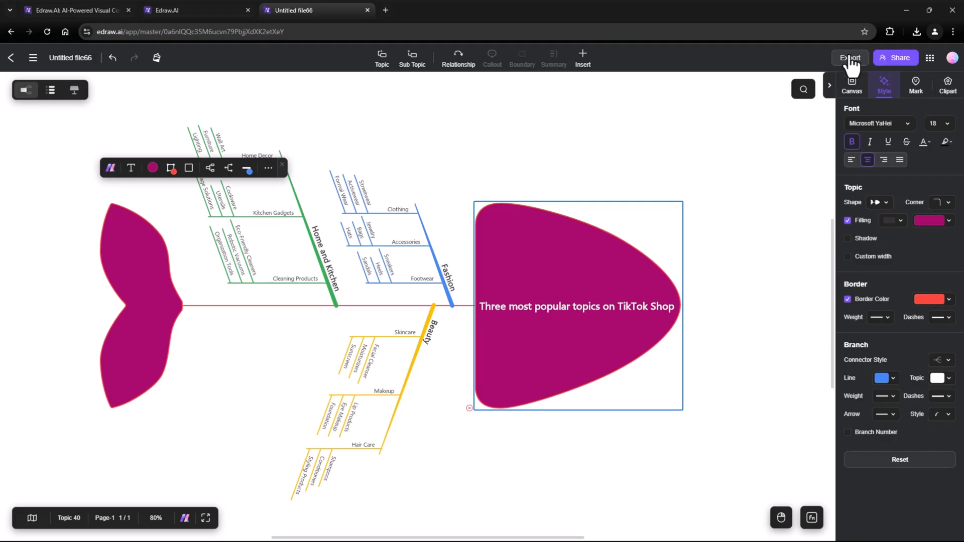
# Export the magenta fishbone diagram in the chosen file format.
pyautogui.click(849, 57)
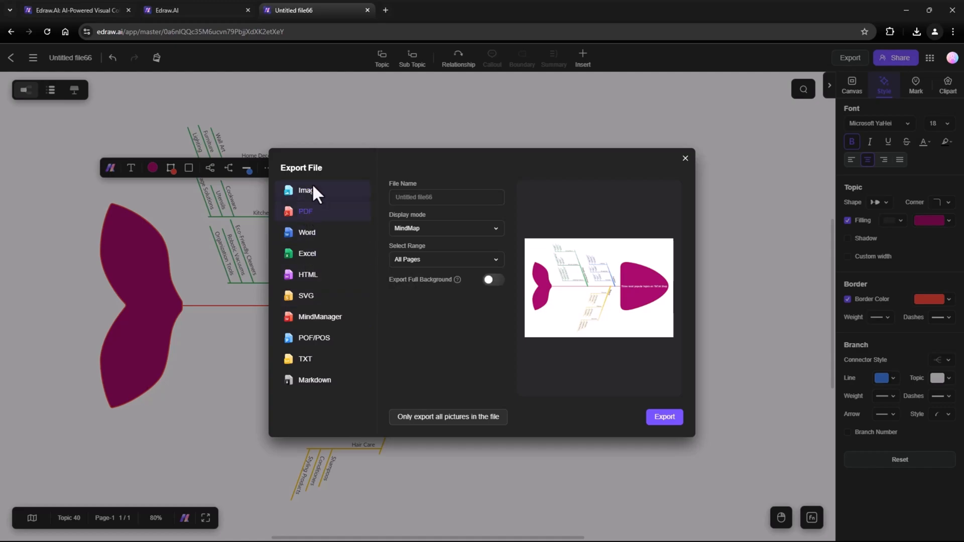
pyautogui.click(663, 416)
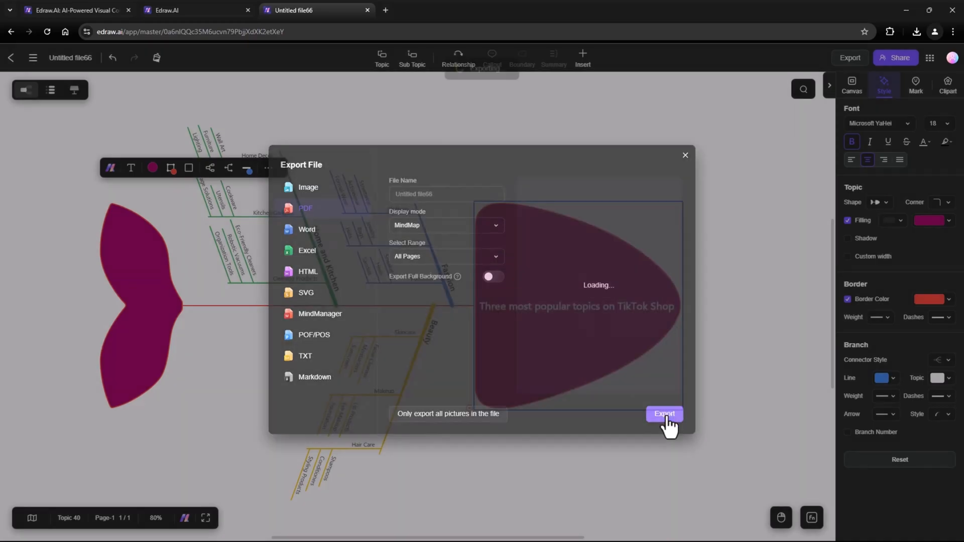
pyautogui.click(664, 414)
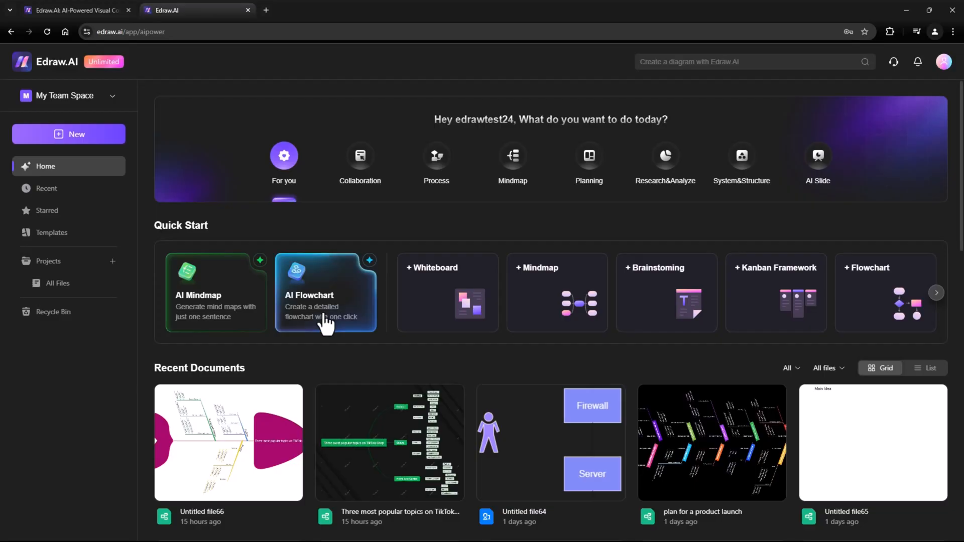
# Preview a payment processing flowchart from the sample prompt, then move to AI Diagram.
pyautogui.click(325, 293)
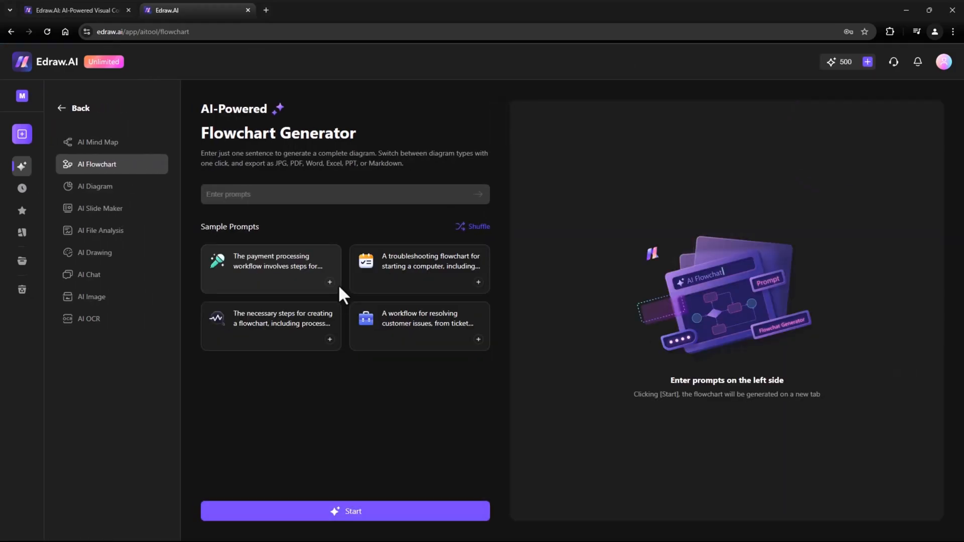
pyautogui.click(270, 269)
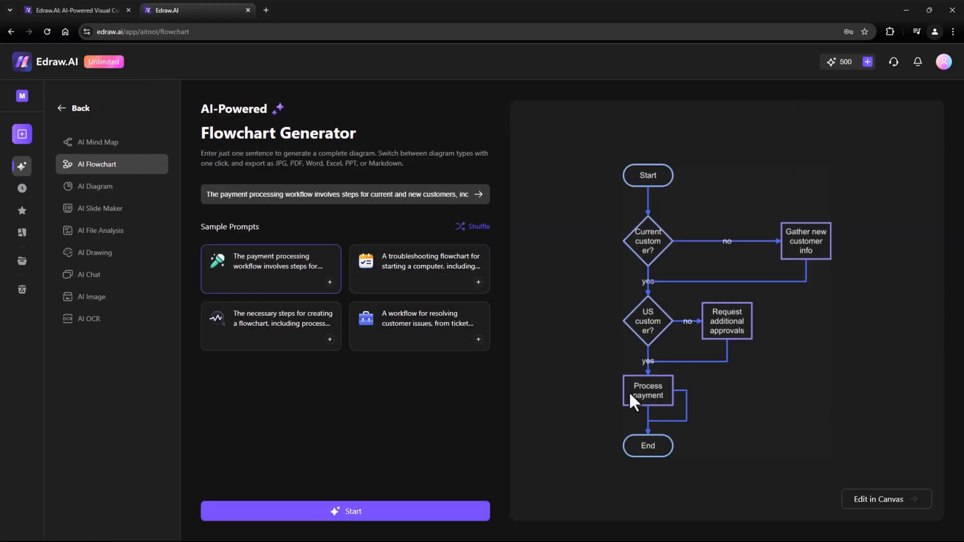
pyautogui.moveTo(734, 357)
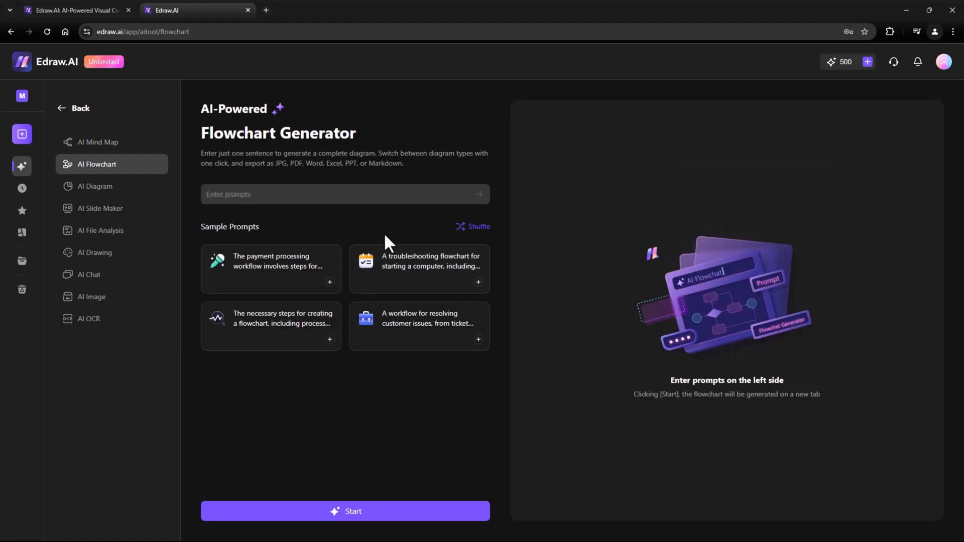
pyautogui.moveTo(289, 270)
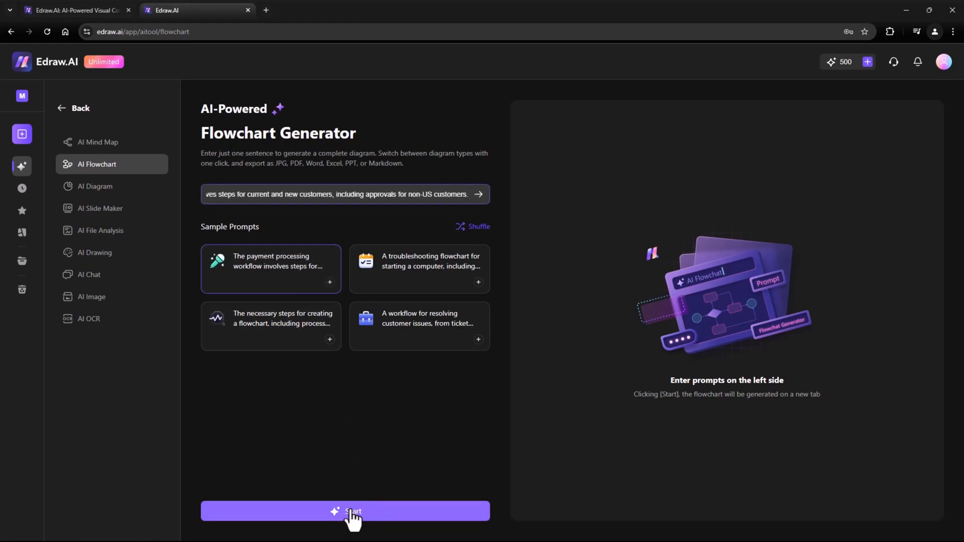
pyautogui.click(344, 512)
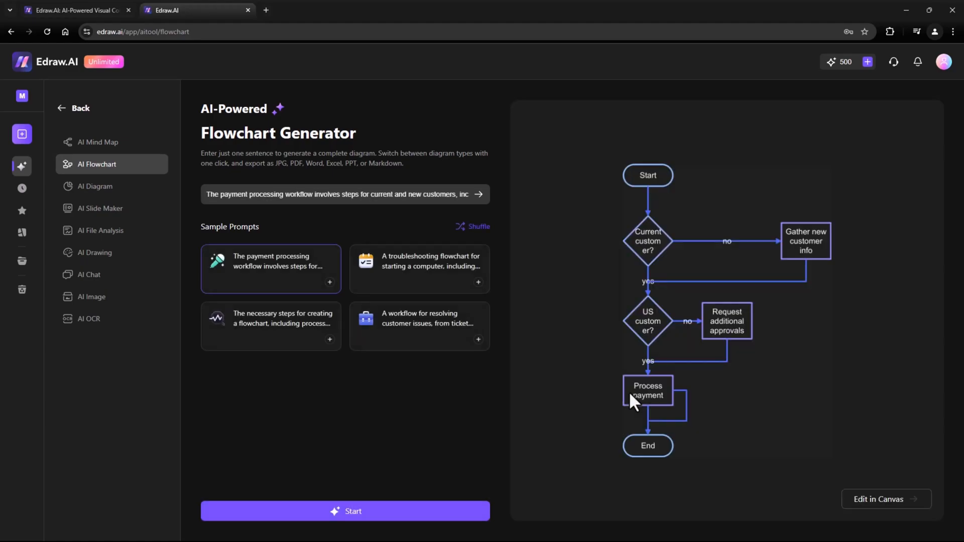
pyautogui.moveTo(683, 289)
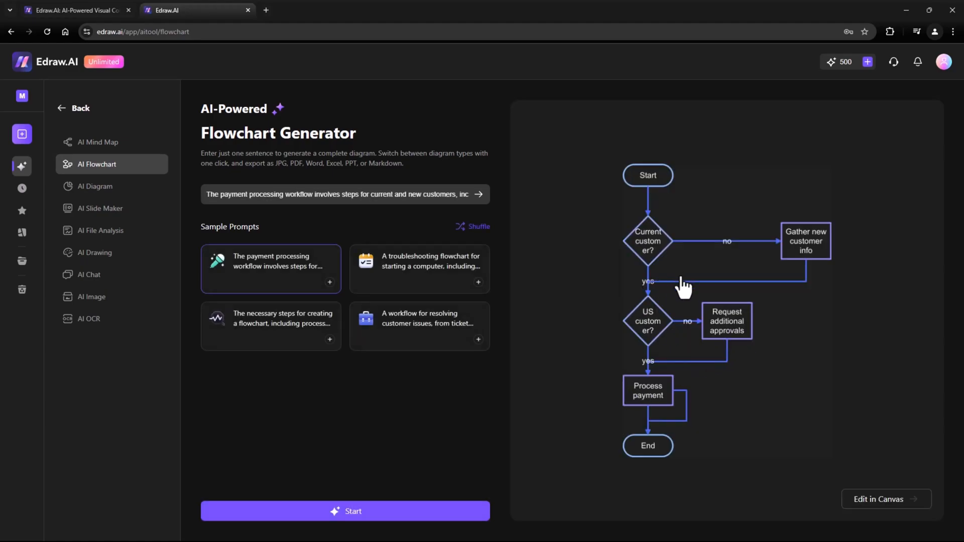
pyautogui.moveTo(834, 414)
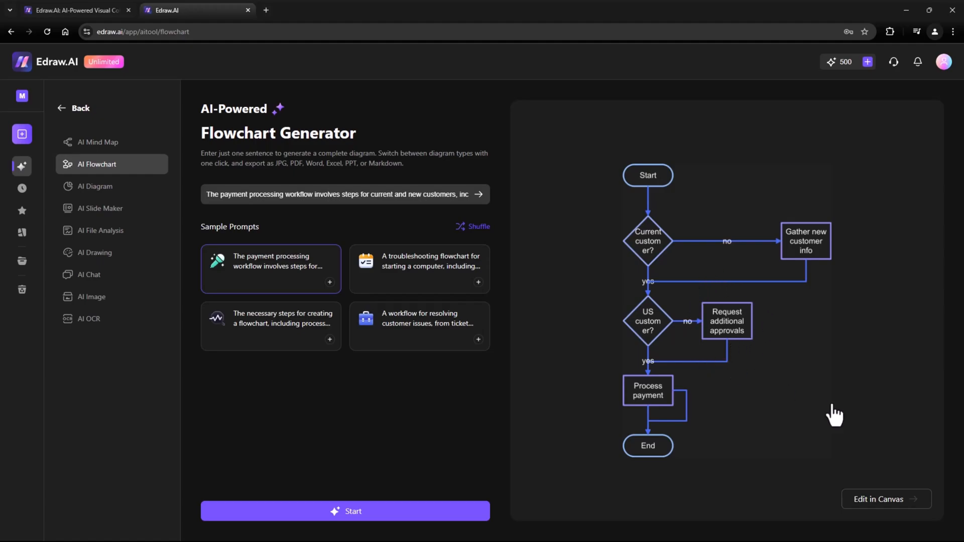
pyautogui.click(884, 498)
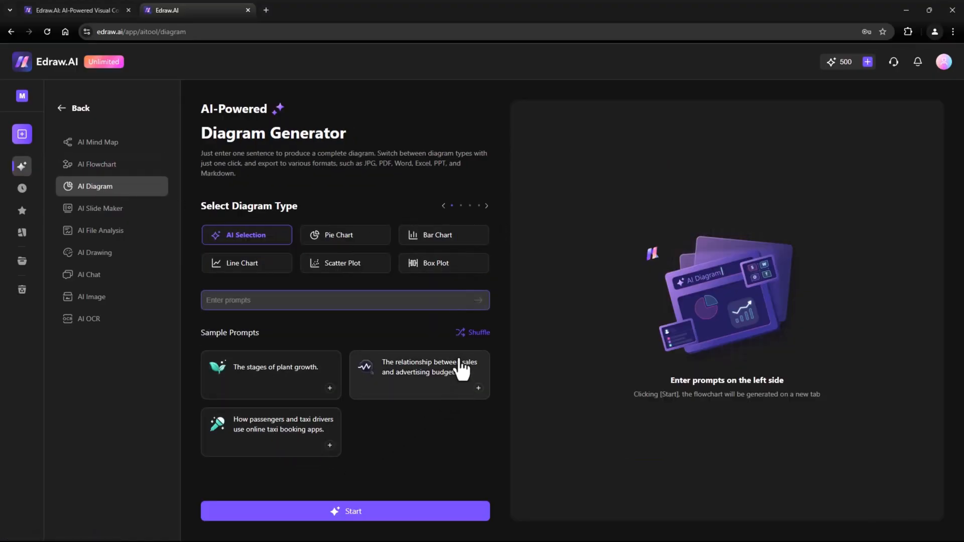
# Generate the weekly website traffic line chart and open it for editing on a canvas.
pyautogui.click(345, 235)
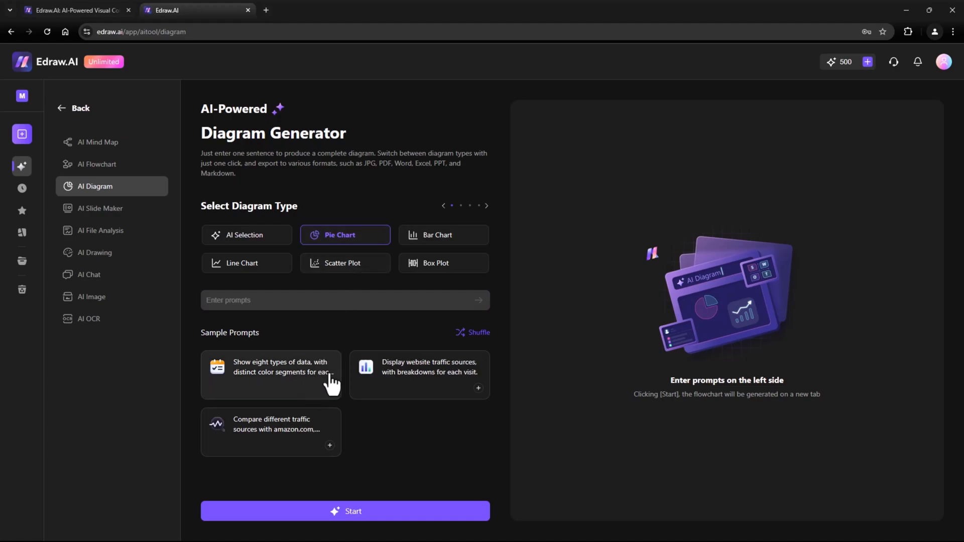
pyautogui.click(444, 235)
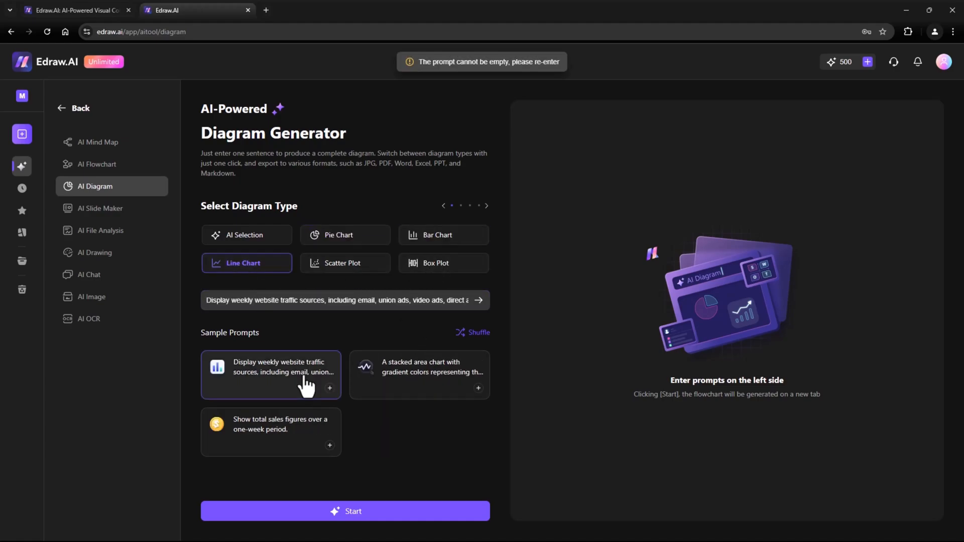
pyautogui.click(344, 511)
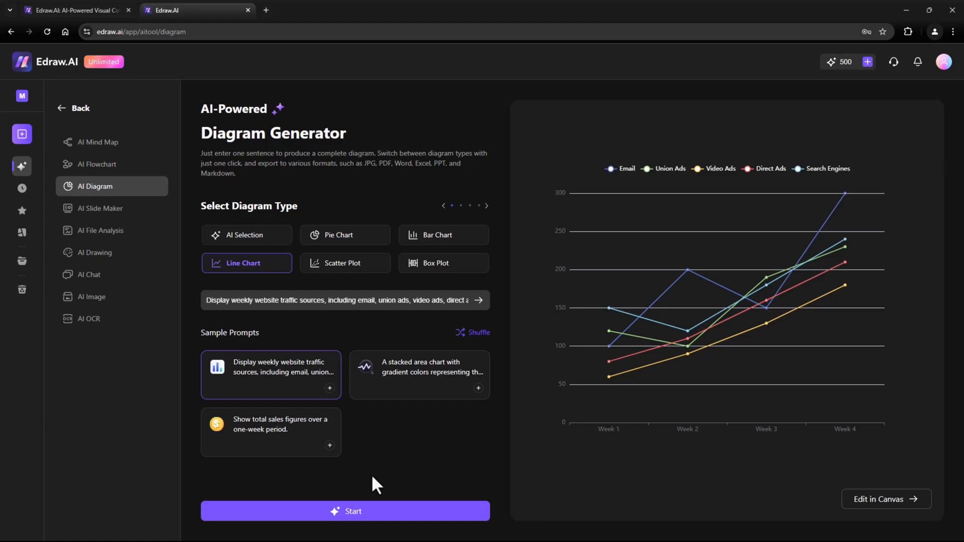
pyautogui.click(344, 512)
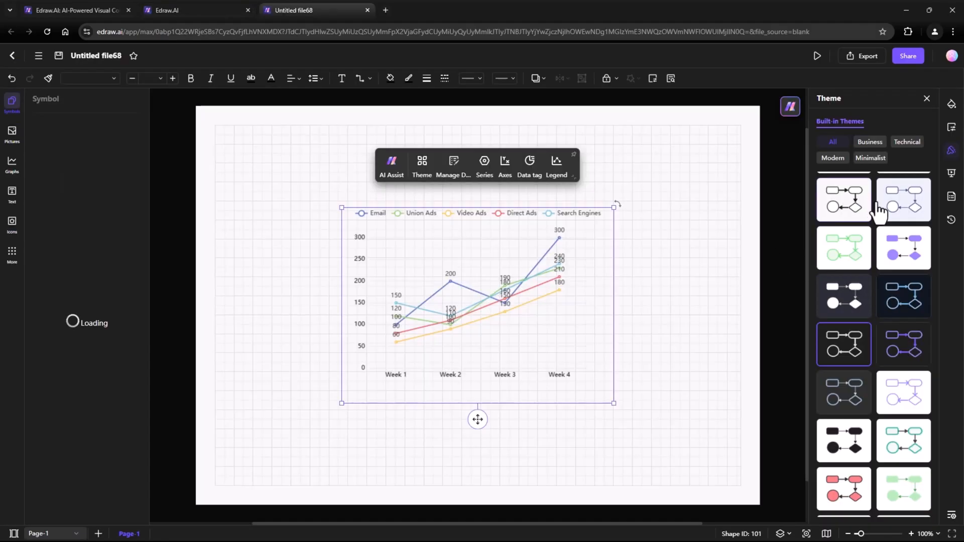
pyautogui.click(421, 163)
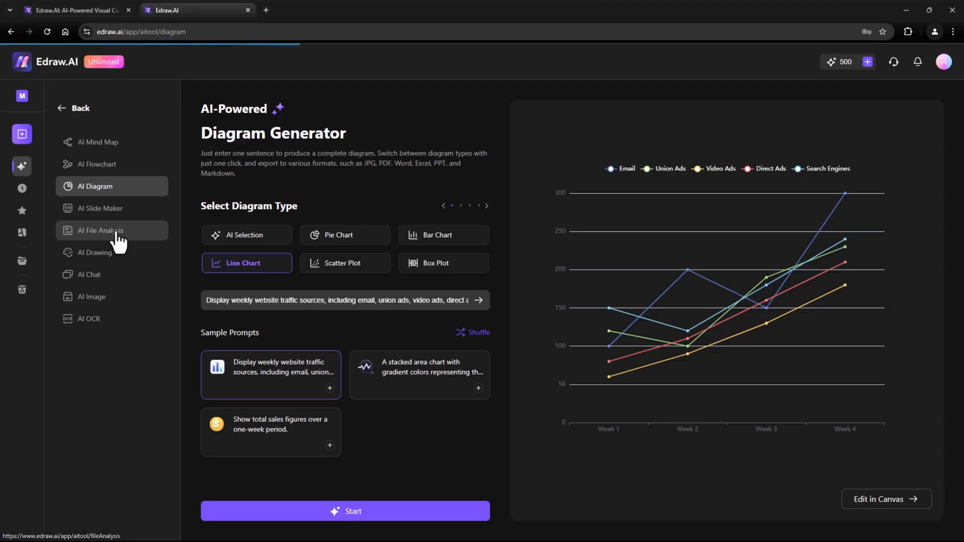
# Upload the 'Hey everyone' document to AI File Analysis and get its summary.
pyautogui.click(101, 230)
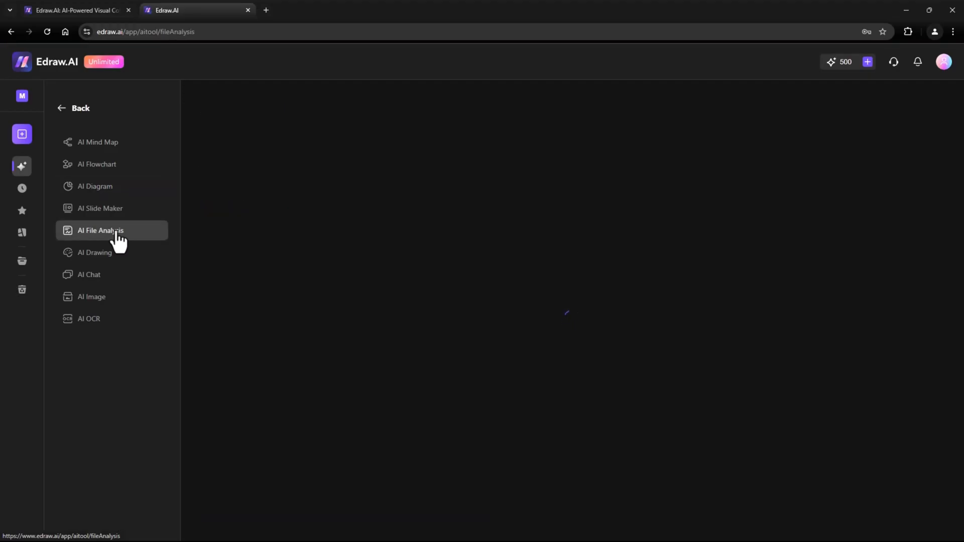
pyautogui.click(100, 230)
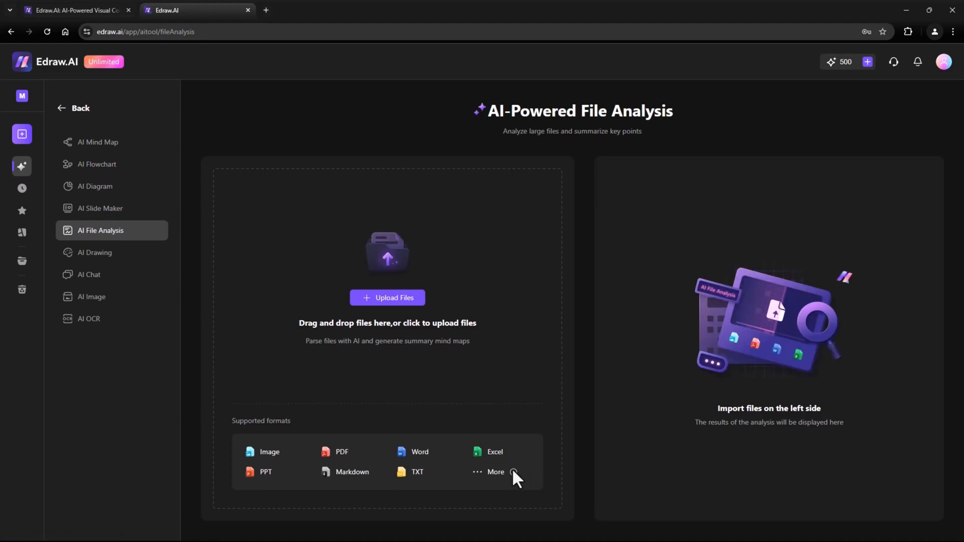
pyautogui.click(387, 298)
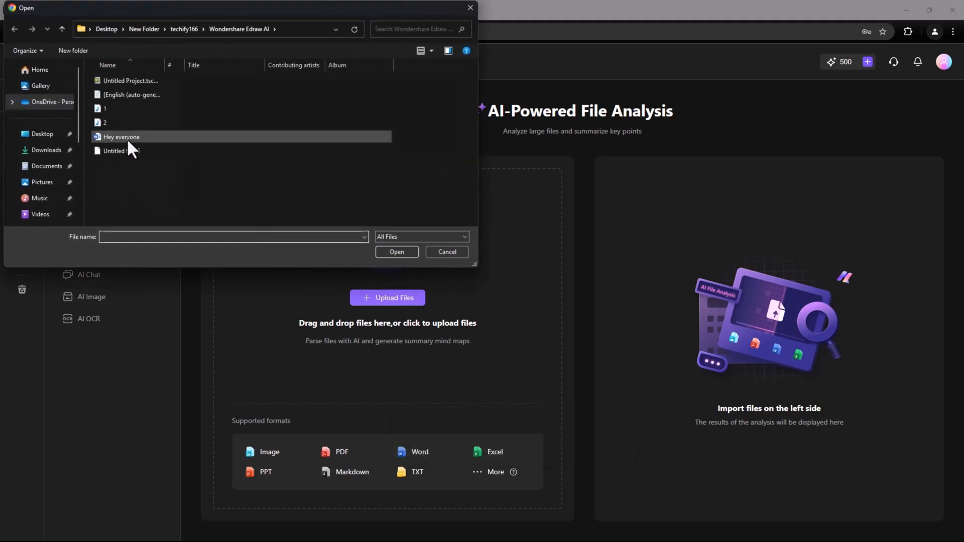
pyautogui.doubleClick(121, 136)
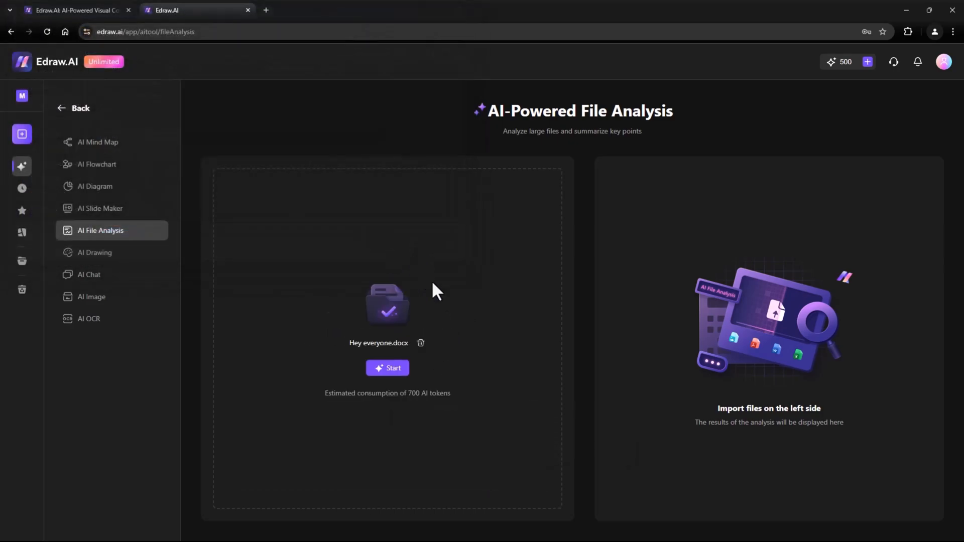
pyautogui.click(388, 367)
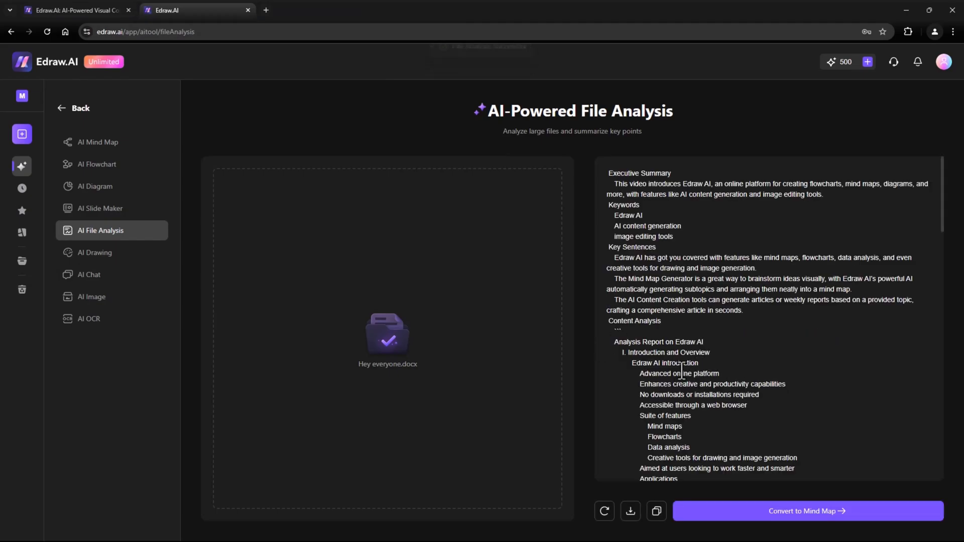
pyautogui.click(807, 511)
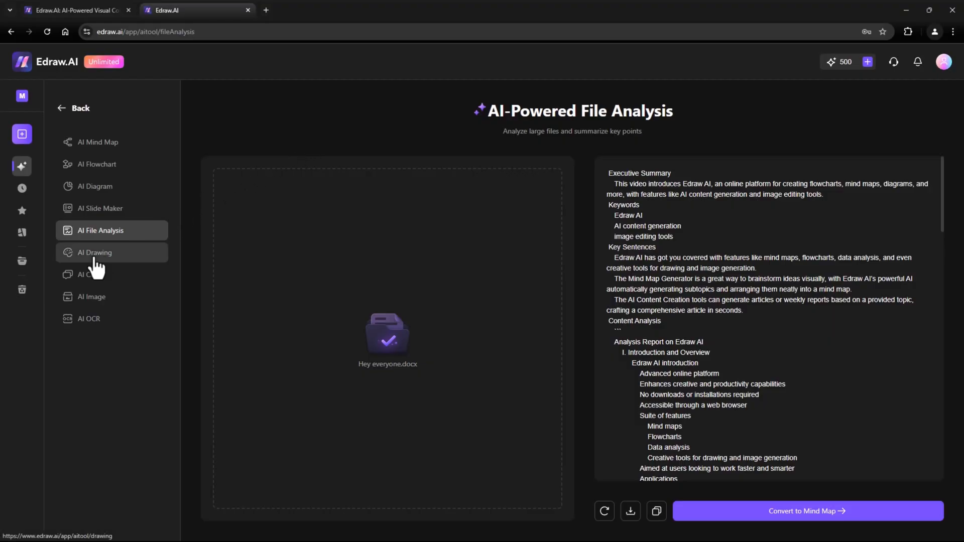
# Generate a 4:3 HD surrealistic image with the Universal Model from a prompt.
pyautogui.click(95, 252)
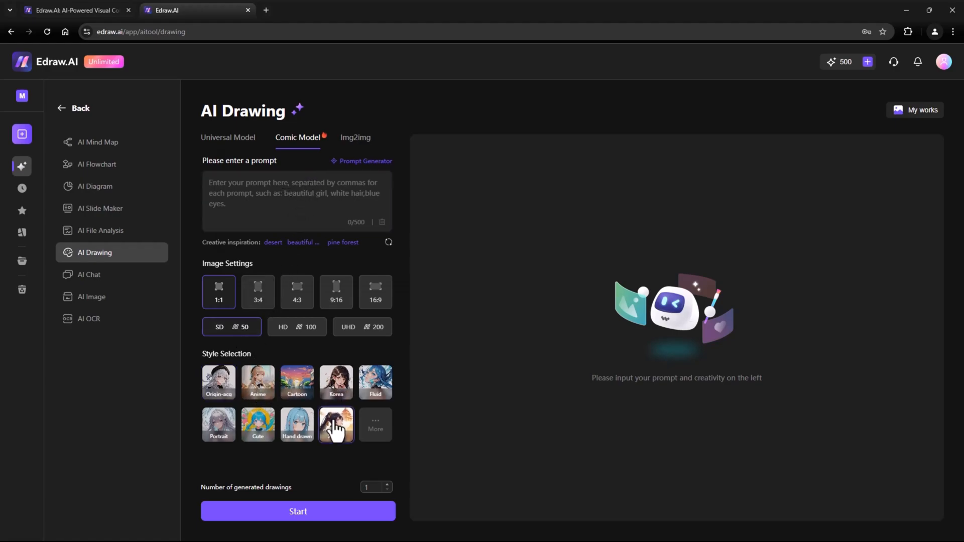
pyautogui.click(336, 424)
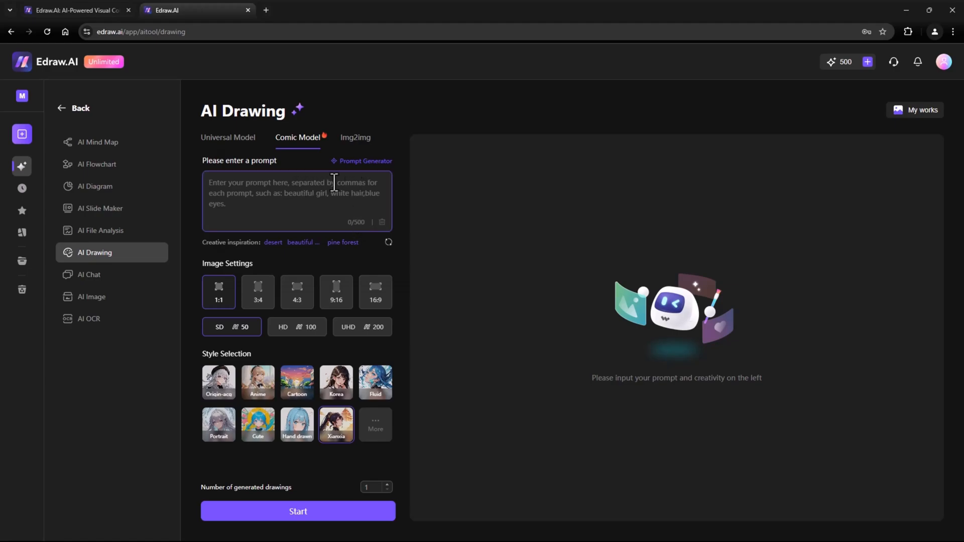
pyautogui.click(355, 137)
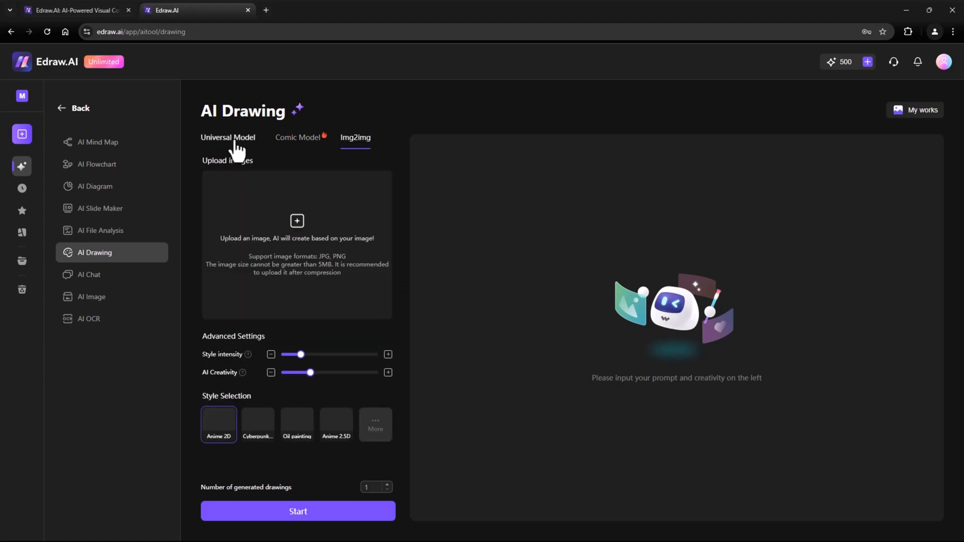
pyautogui.click(227, 137)
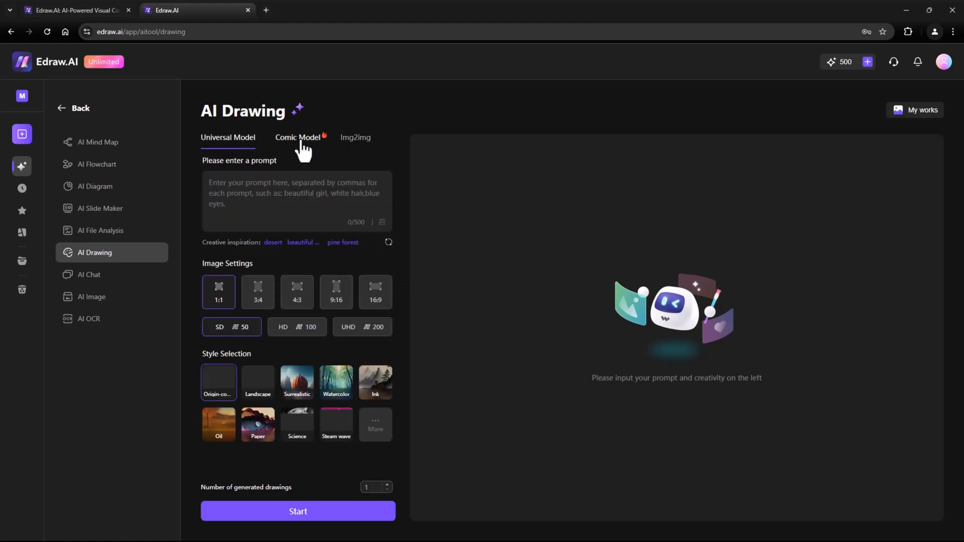
pyautogui.click(355, 137)
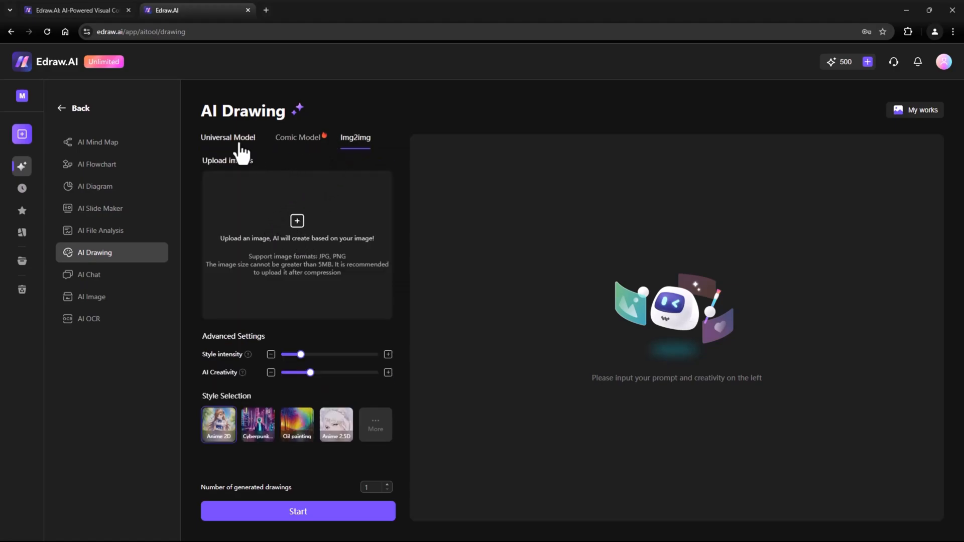
pyautogui.click(228, 137)
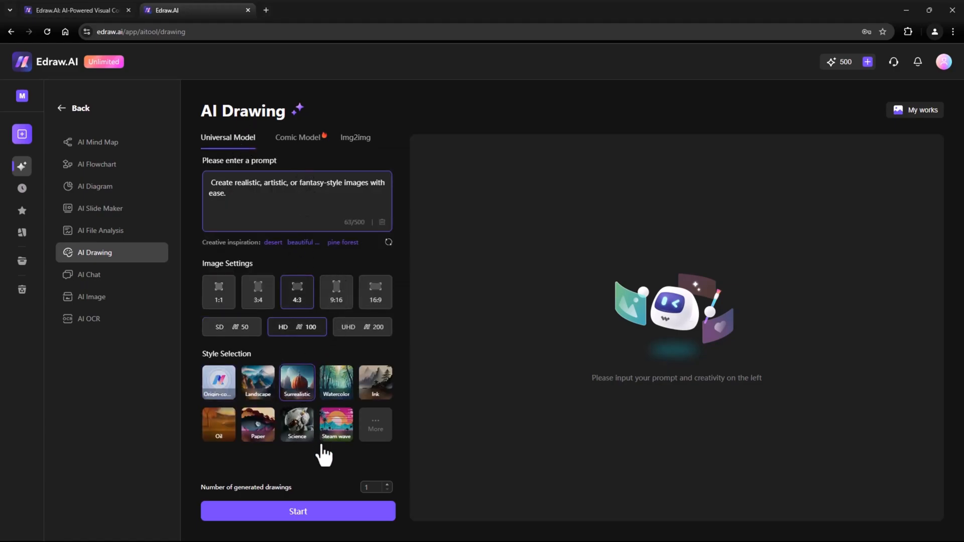
pyautogui.click(297, 511)
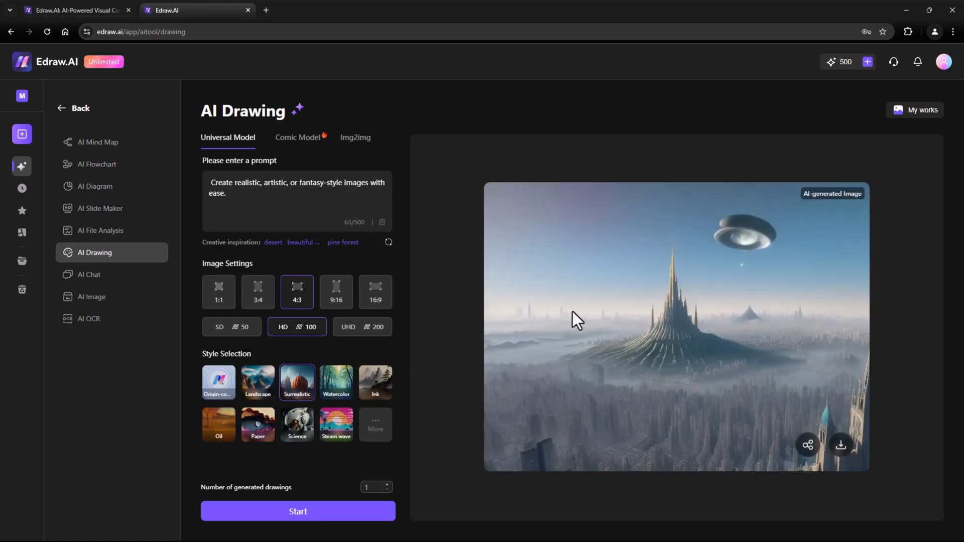
pyautogui.click(91, 297)
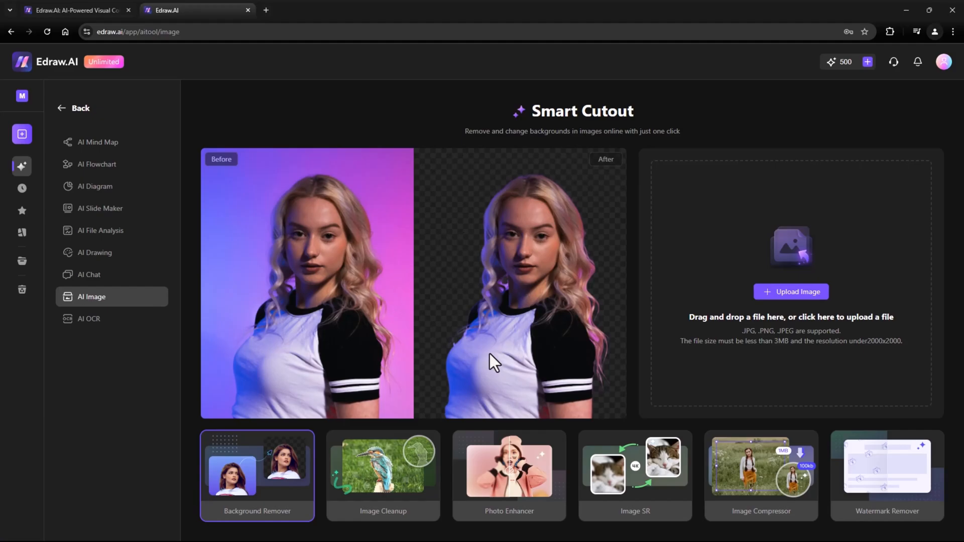
pyautogui.moveTo(701, 485)
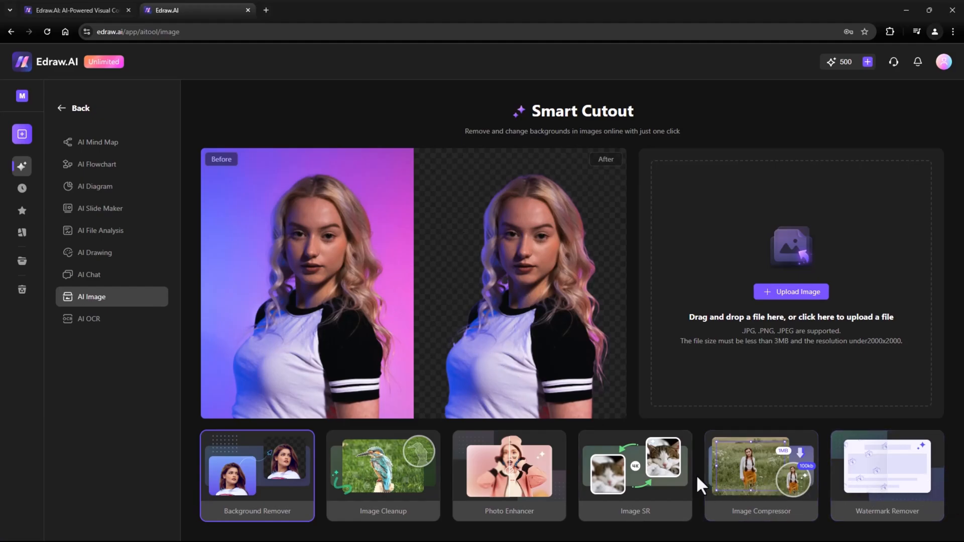
pyautogui.moveTo(280, 508)
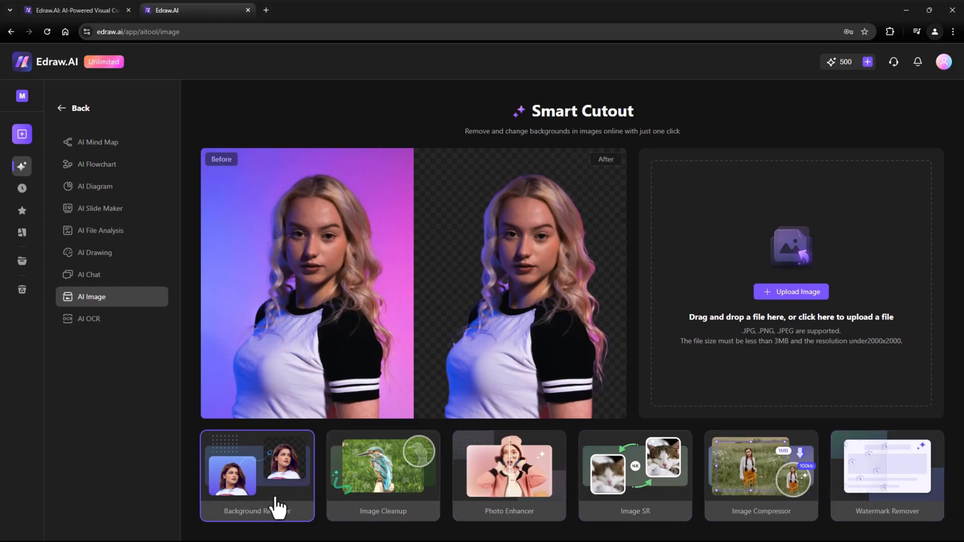
# Compare before-and-after samples for Background Remover, Image Cleanup and Photo Enhancer.
pyautogui.click(383, 475)
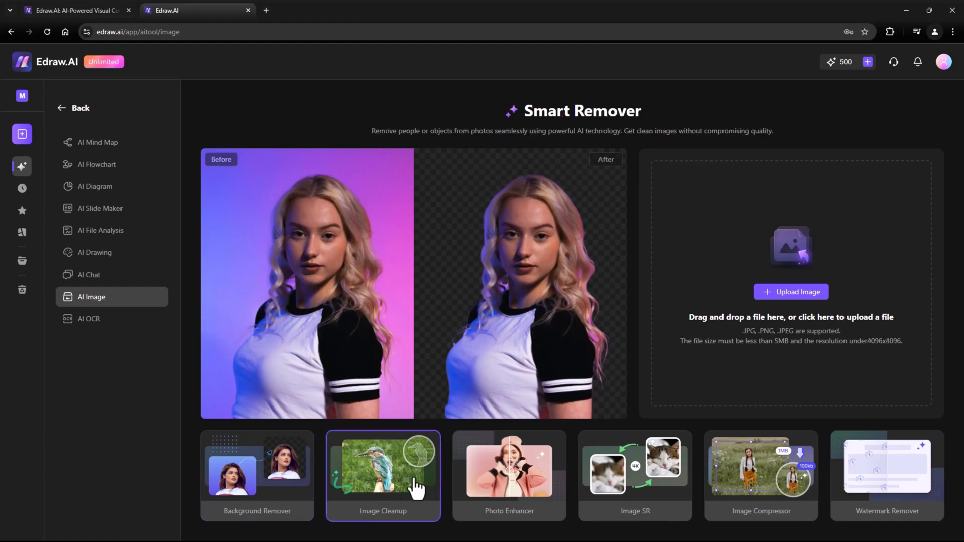
pyautogui.click(760, 476)
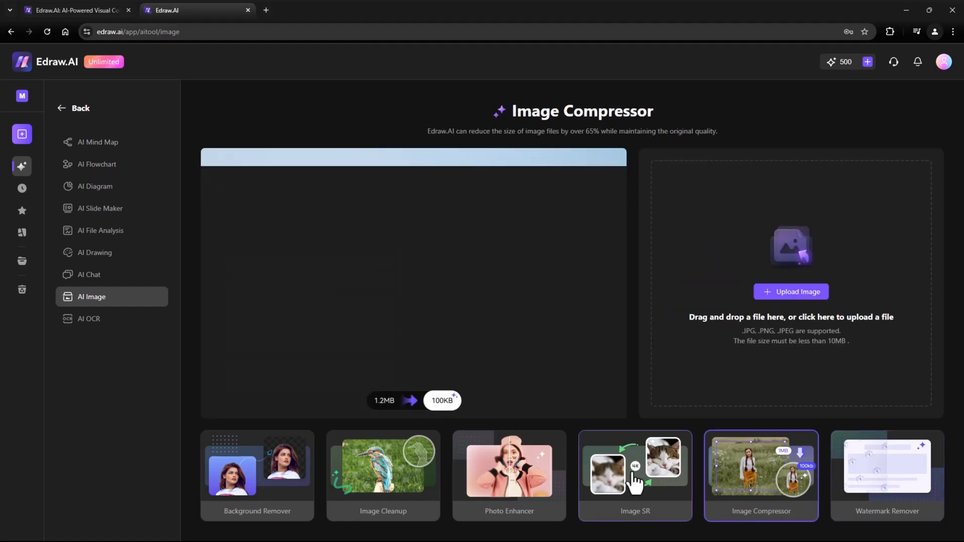
pyautogui.click(383, 476)
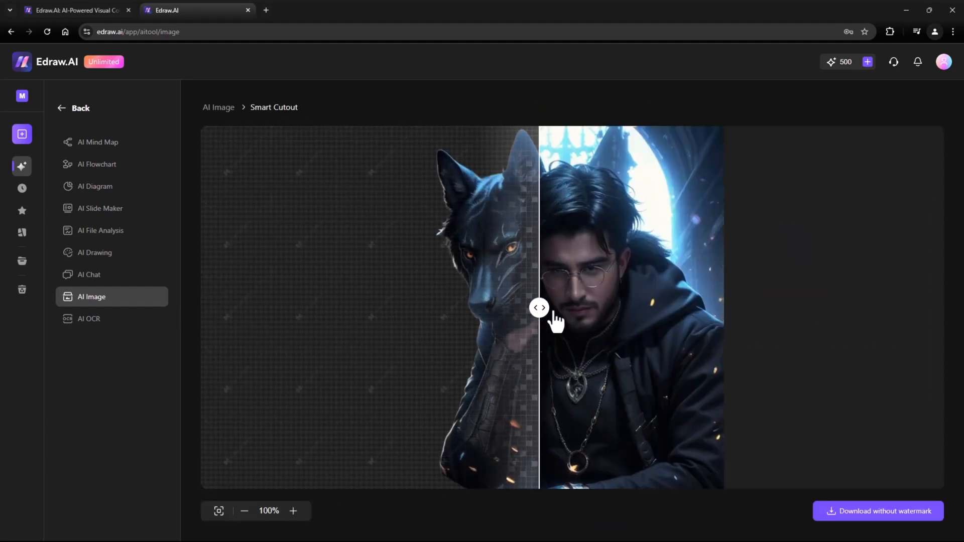
pyautogui.moveTo(539, 308); pyautogui.dragTo(925, 307)
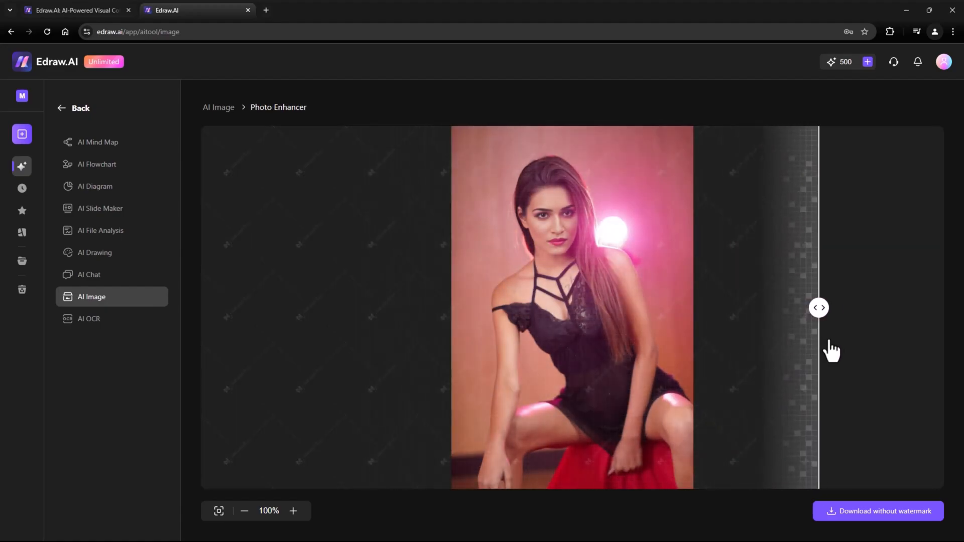
pyautogui.moveTo(818, 307); pyautogui.dragTo(564, 307)
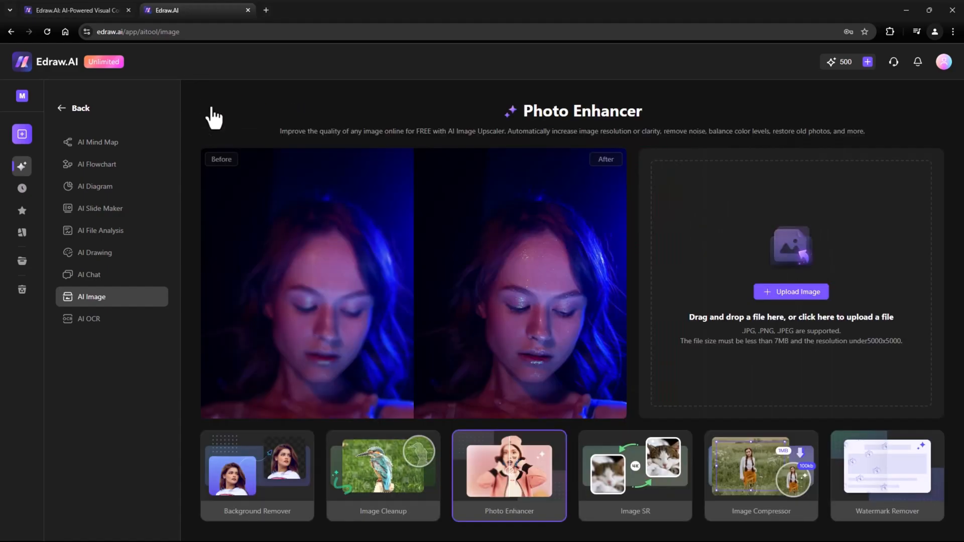
pyautogui.moveTo(607, 344)
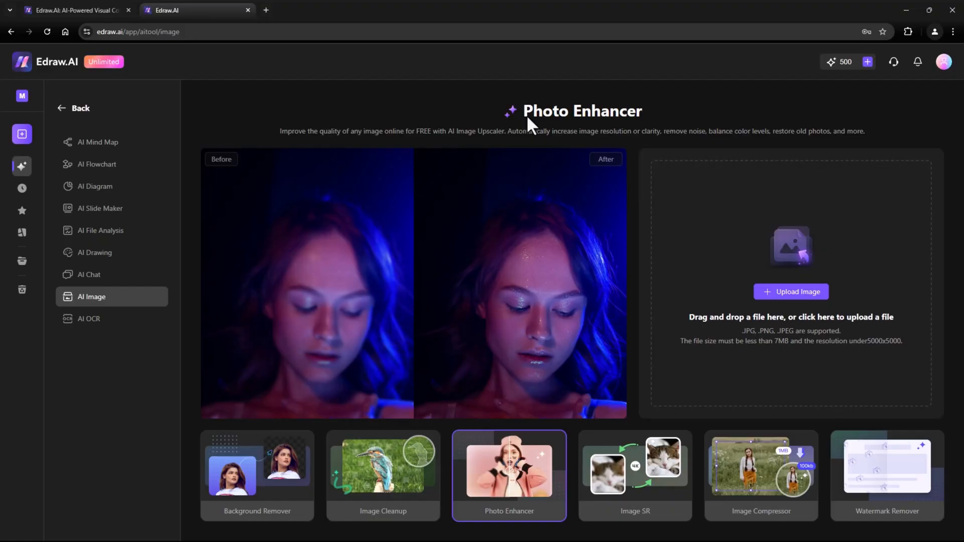
pyautogui.moveTo(104, 325)
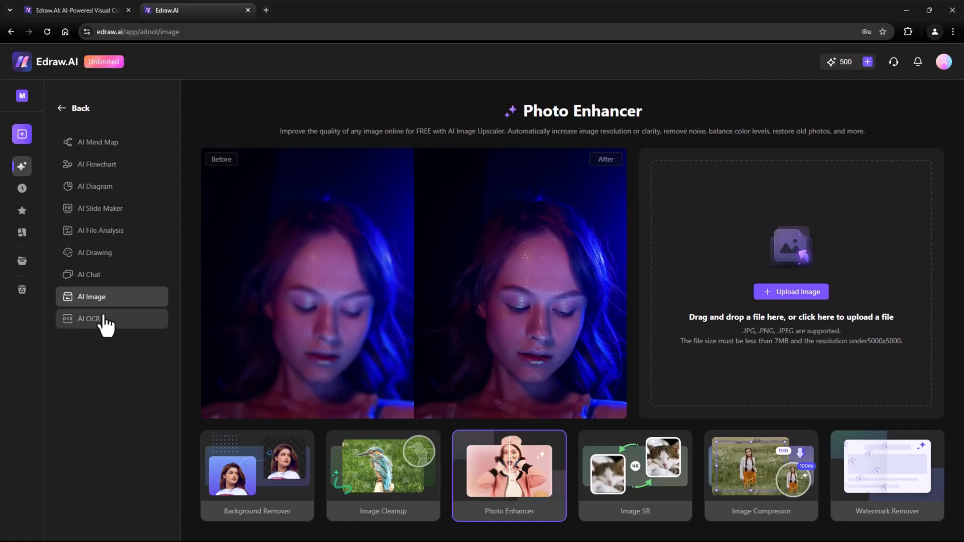
# Run AI OCR on the vehicle detail bill image, then return to the home dashboard.
pyautogui.click(90, 319)
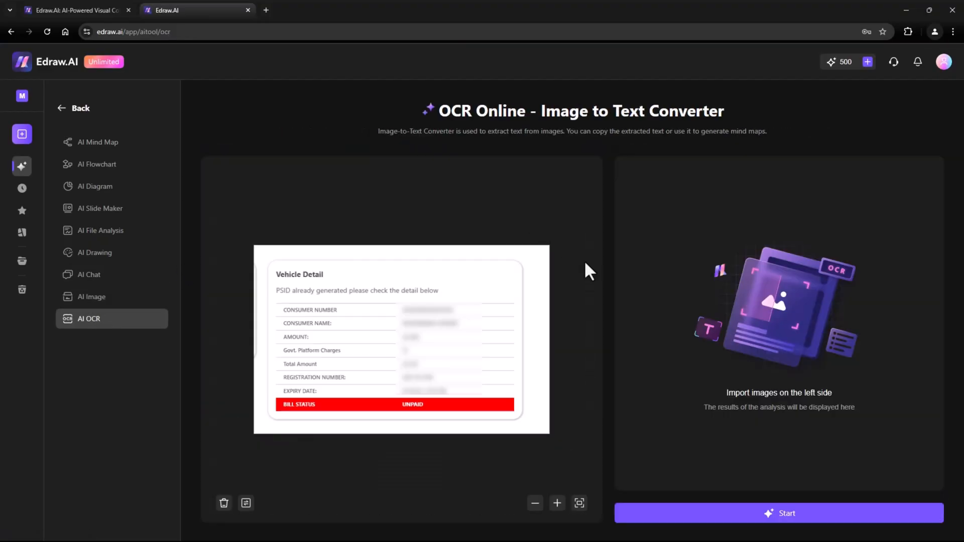
pyautogui.moveTo(597, 272)
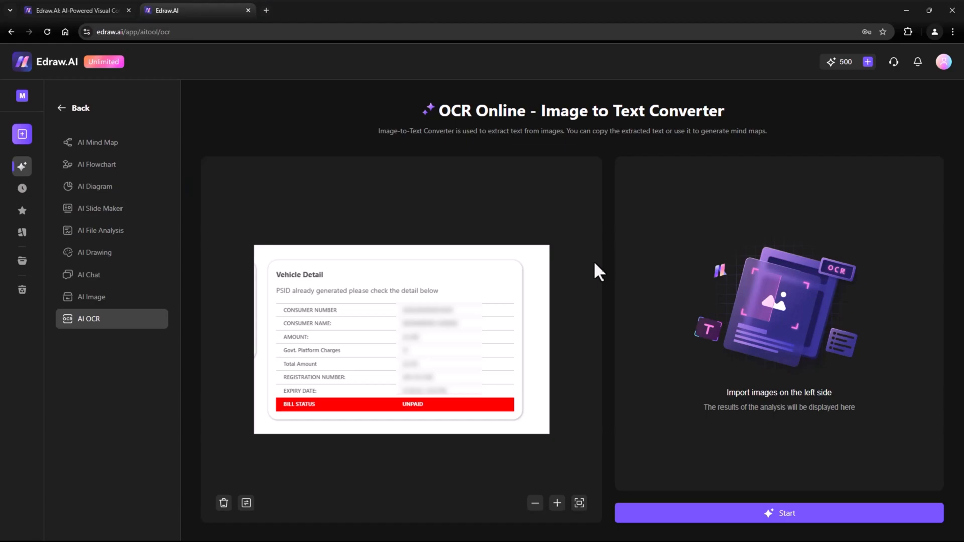
pyautogui.click(778, 513)
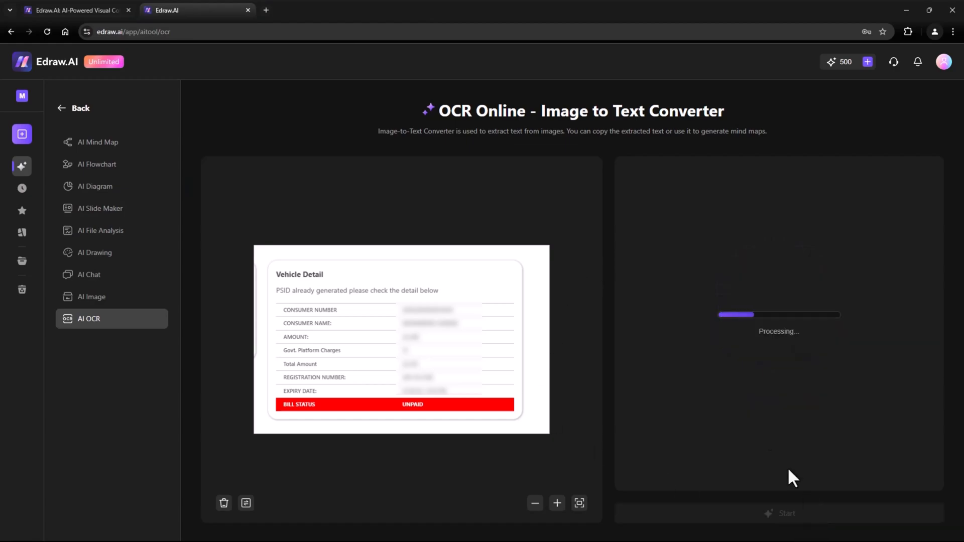
pyautogui.moveTo(609, 370)
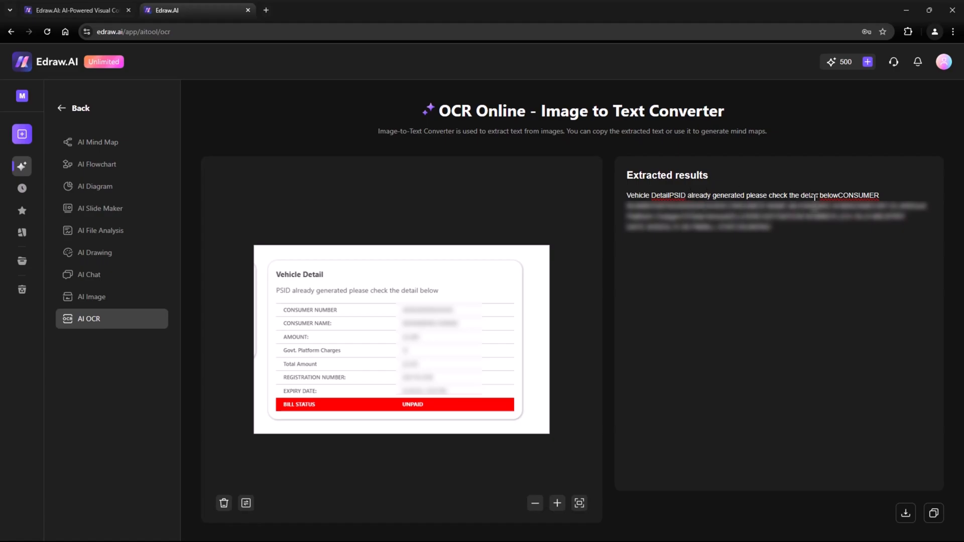
pyautogui.click(73, 108)
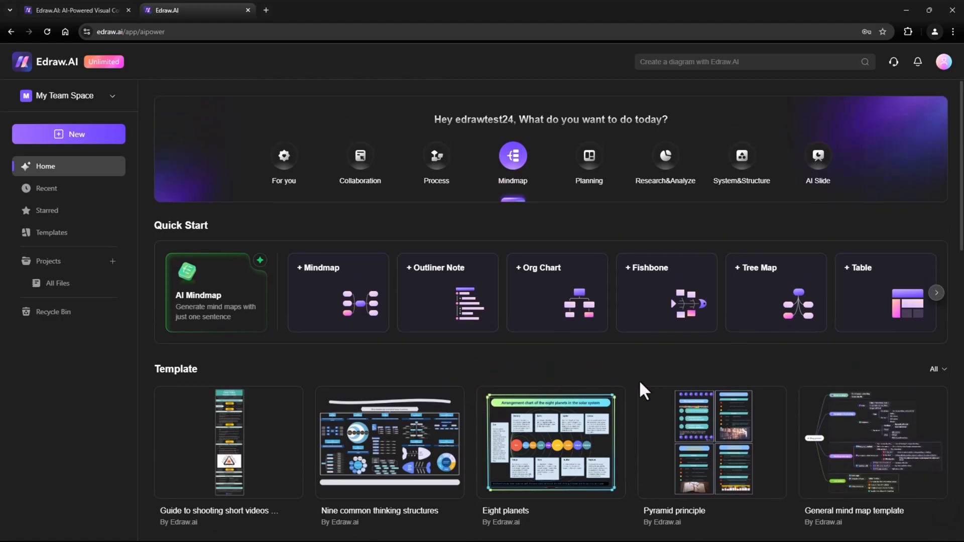
pyautogui.moveTo(735, 378)
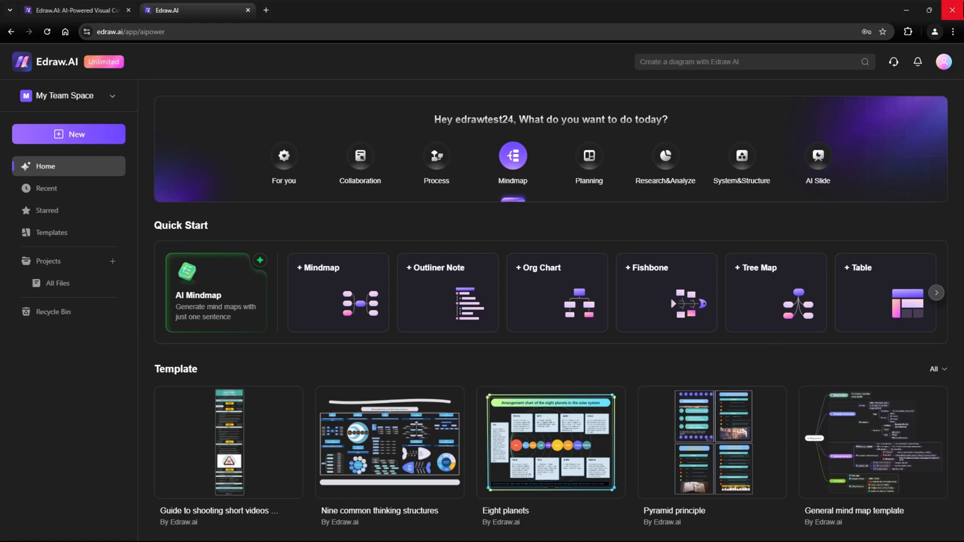
# Open the profile avatar menu to show the Unlimited Plan status and sign-out option.
pyautogui.click(946, 61)
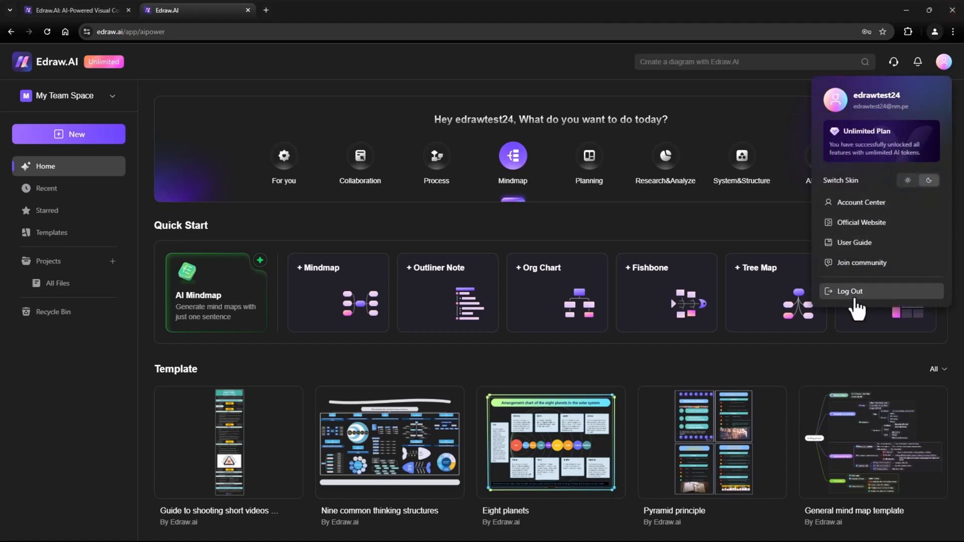